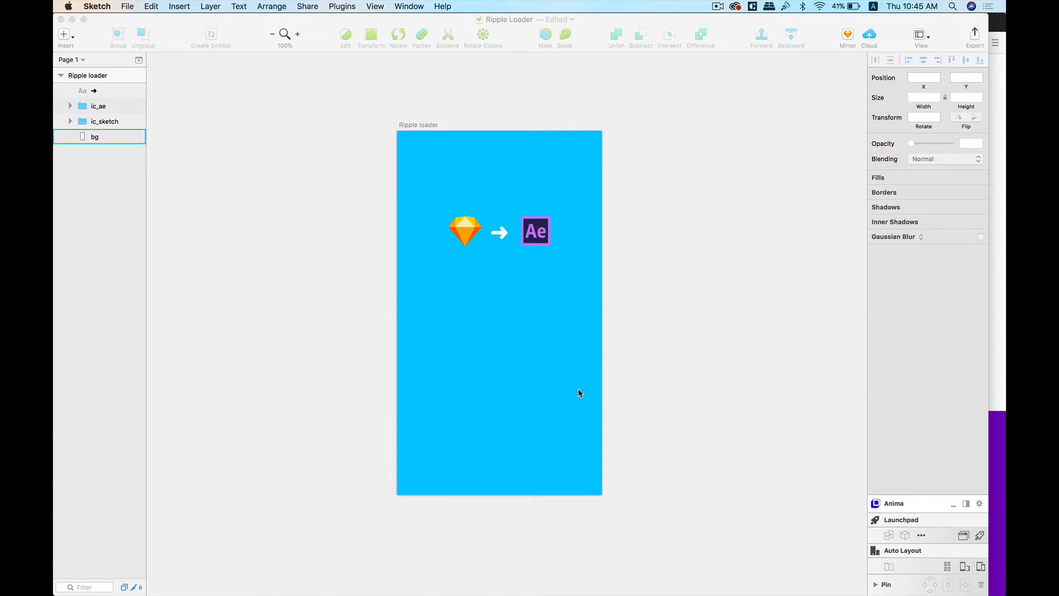
Switch from Sketch to the Sketch2AE GitHub page in Firefox
click(82, 90)
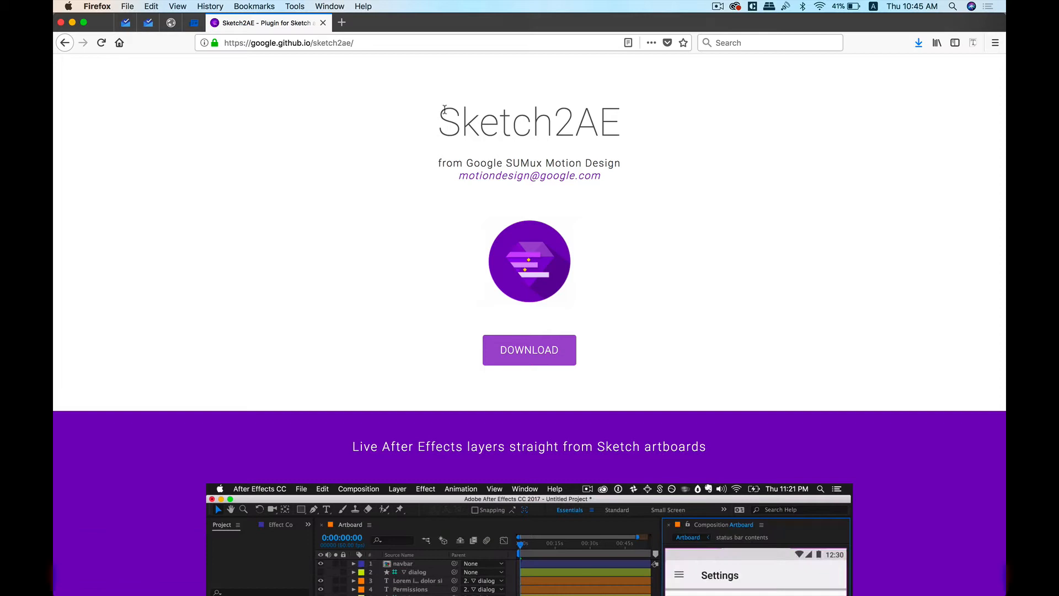
Reveal the downloaded Sketch2AE package in a Finder folder
double_click(483, 164)
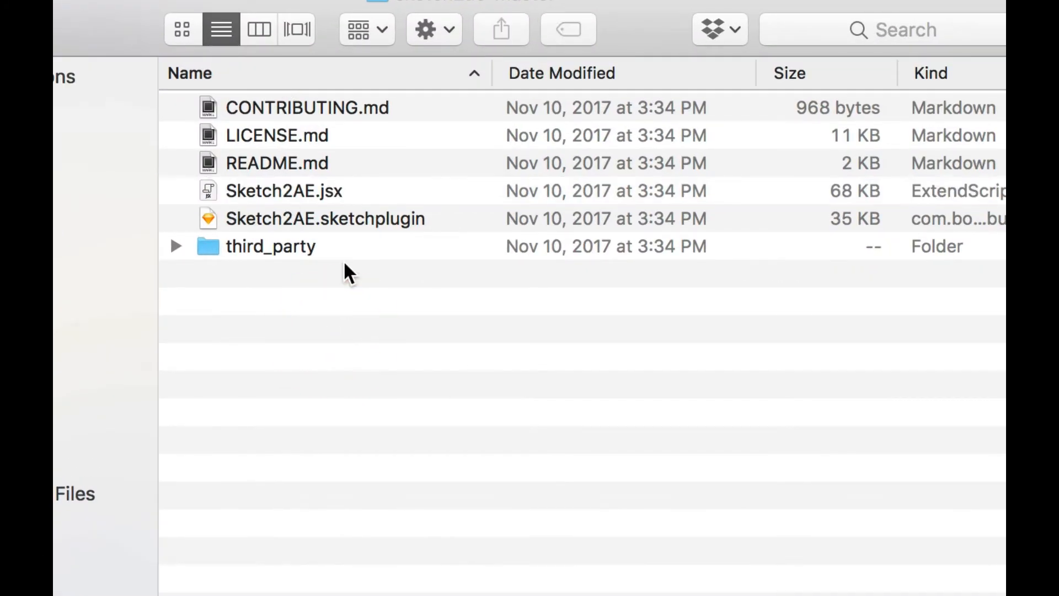
mouse_move(354, 248)
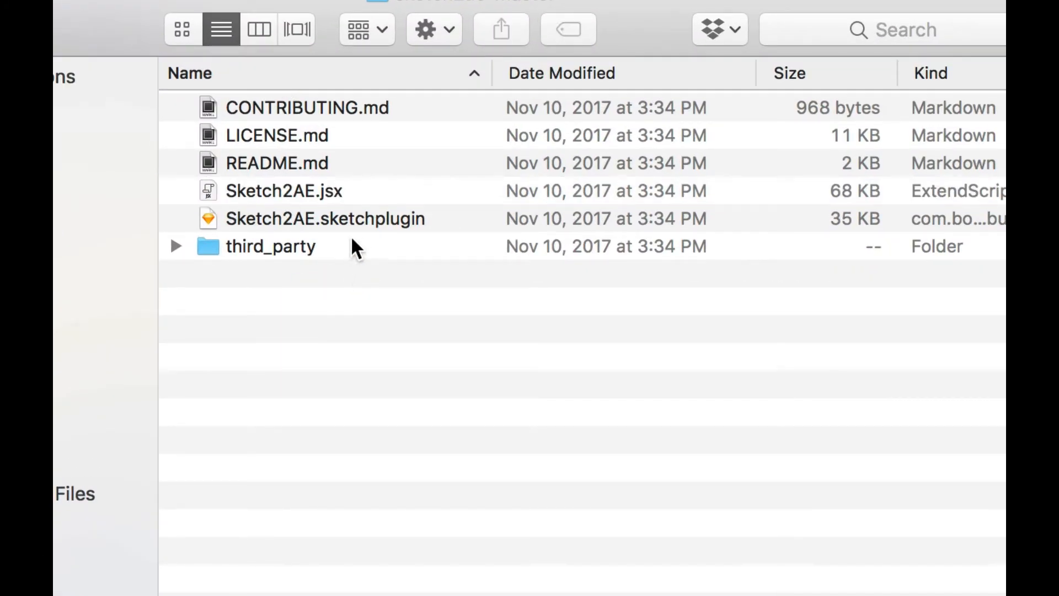
Install Sketch2AE.sketchplugin and copy Sketch2AE.jsx into After Effects CC 2018's ScriptUI Panels folder
click(324, 219)
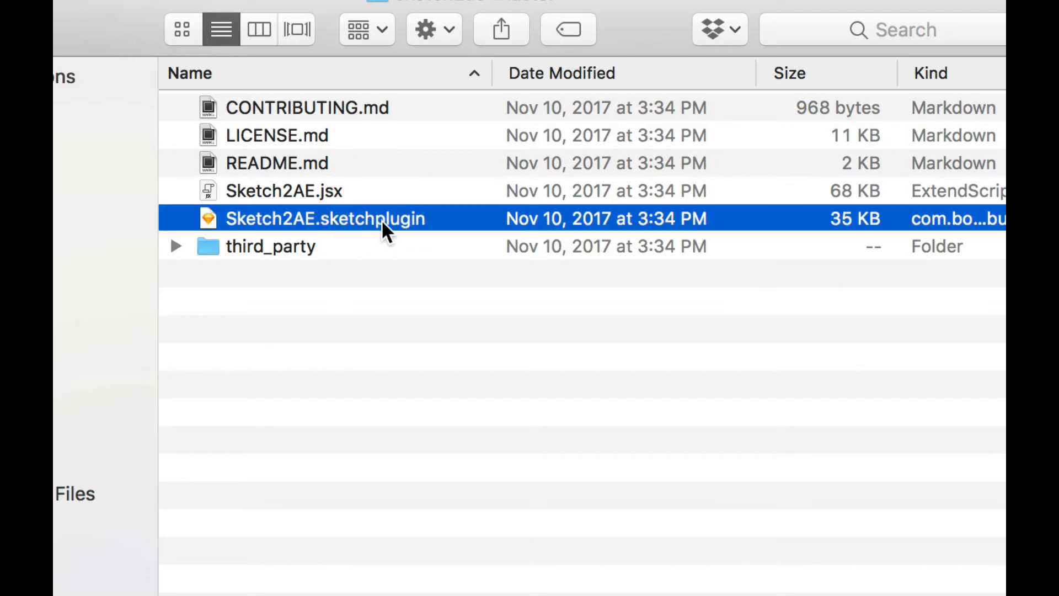
mouse_move(318, 233)
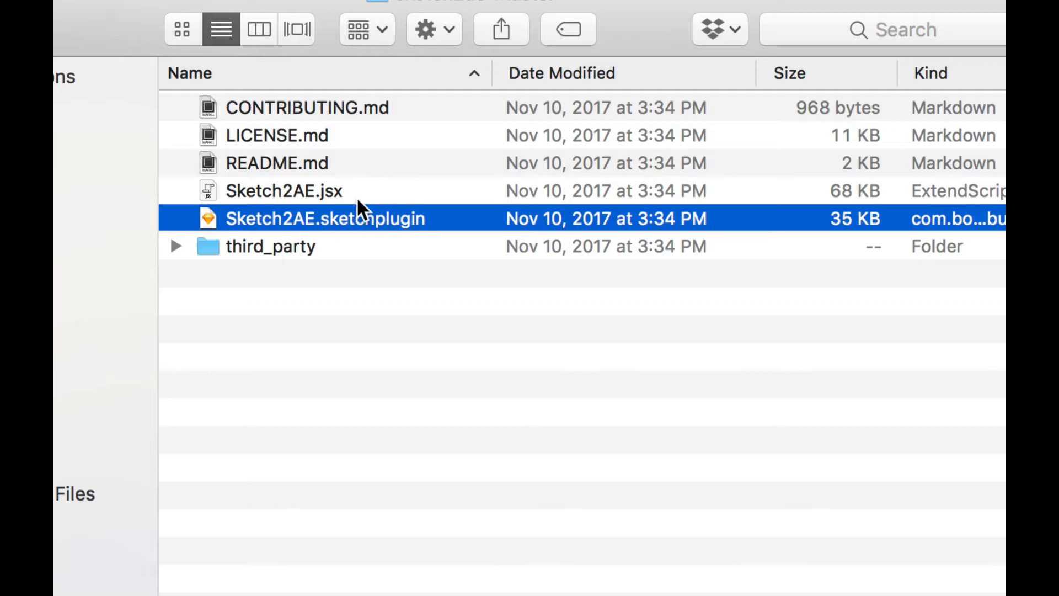
click(284, 191)
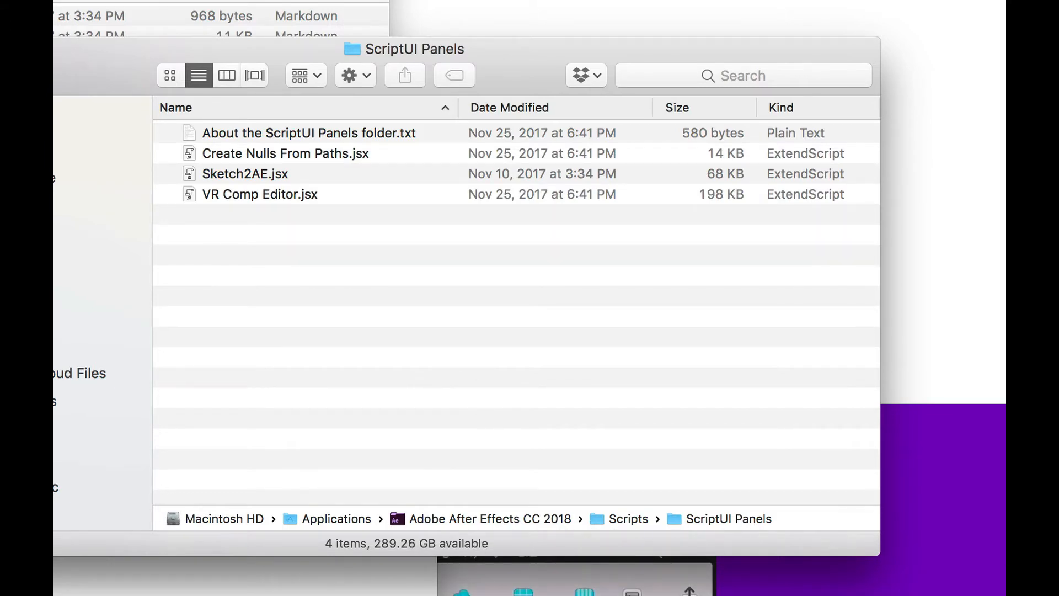
click(558, 579)
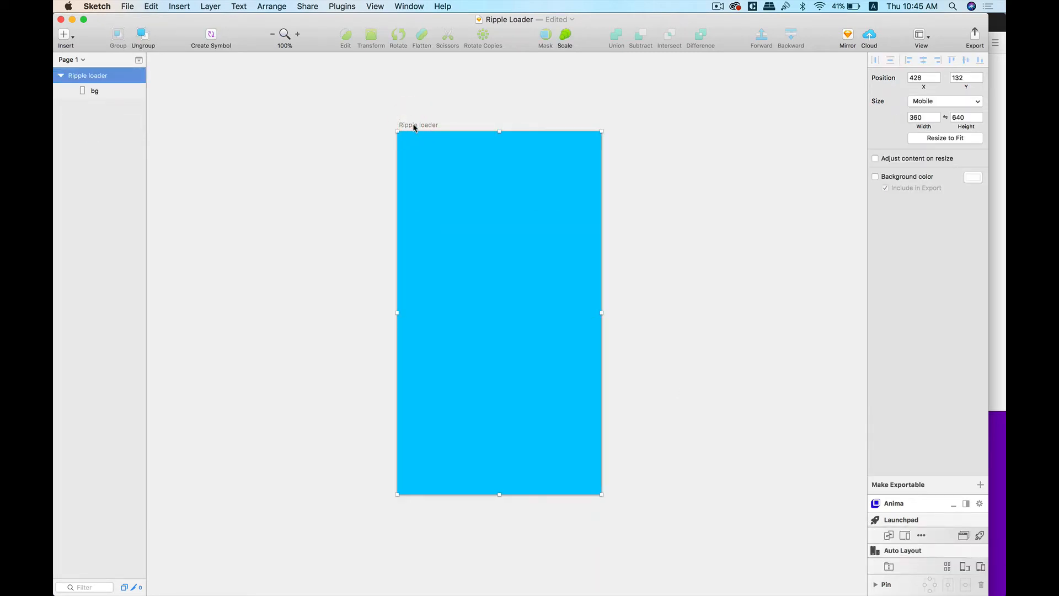
mouse_move(631, 275)
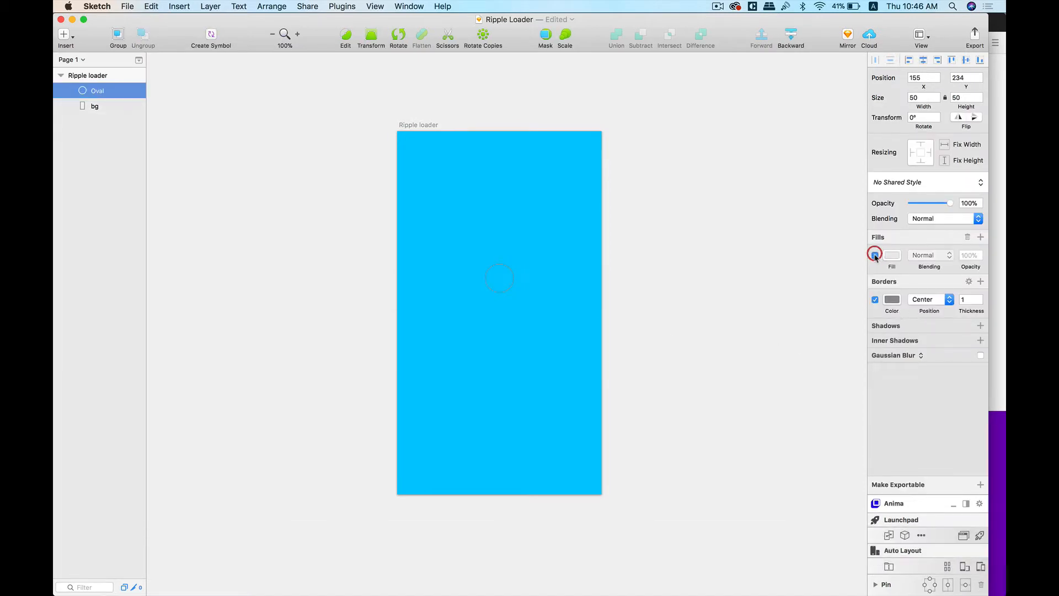
Make the new oval fill-less with a white border and resize it to 8×8
click(892, 299)
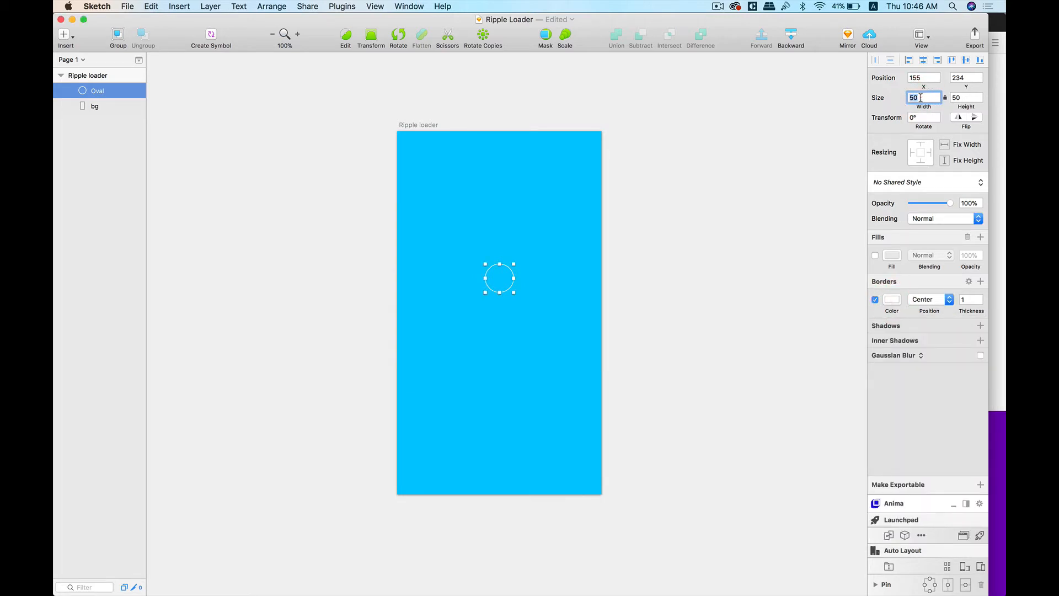
text(8)
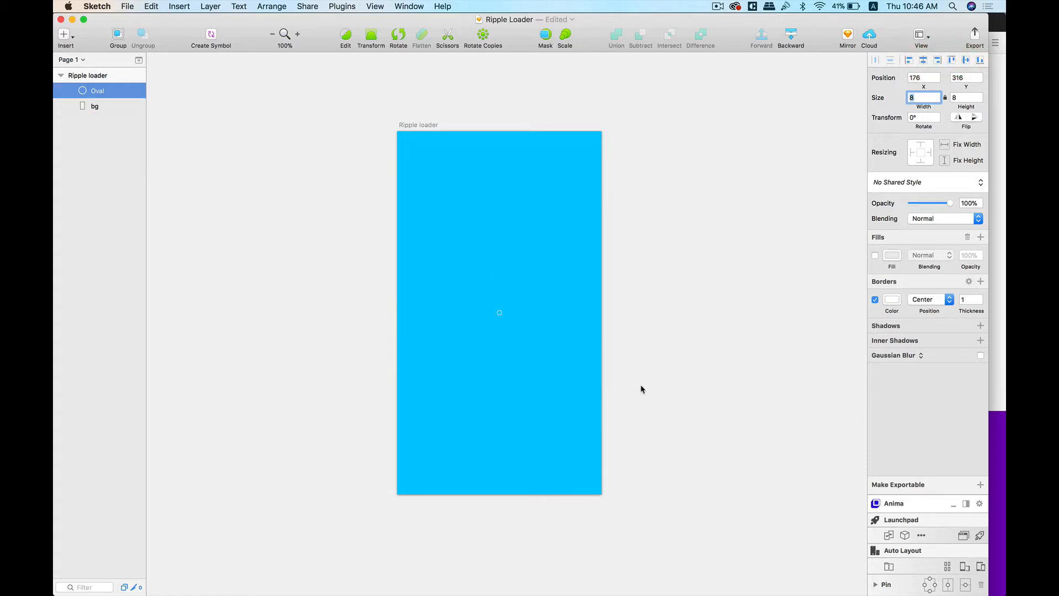
Select the Ripple loader artboard and copy its Oval and bg layers via Sketch2AE Copy Selected Layers
click(95, 106)
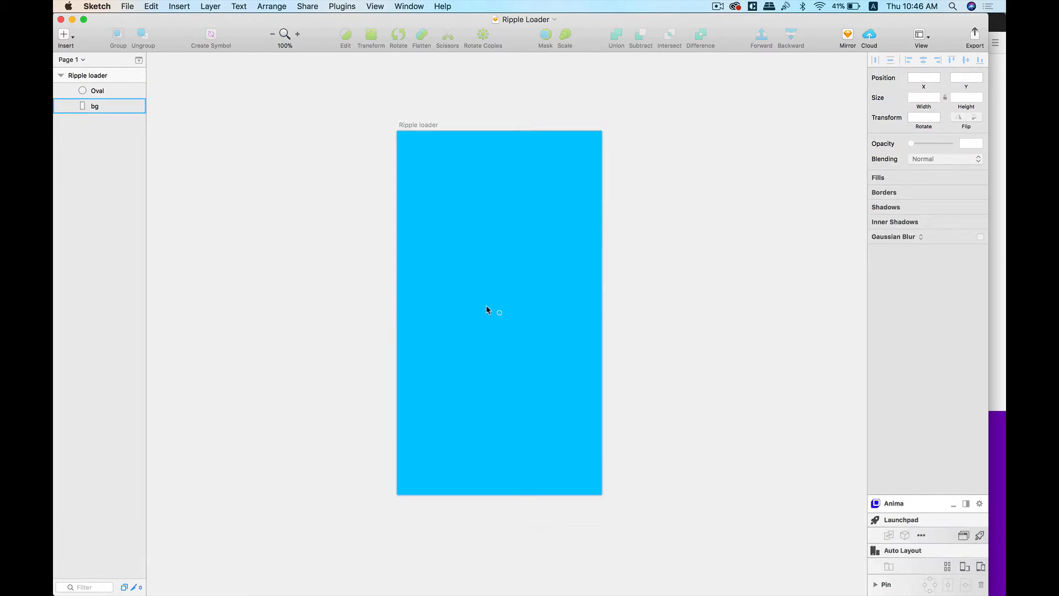
click(97, 89)
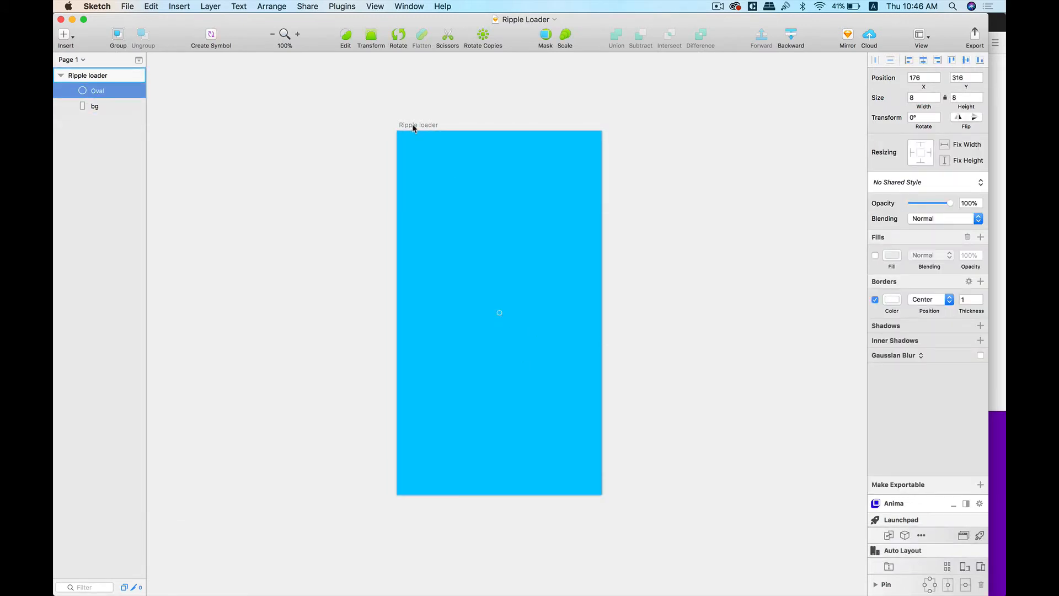
click(88, 75)
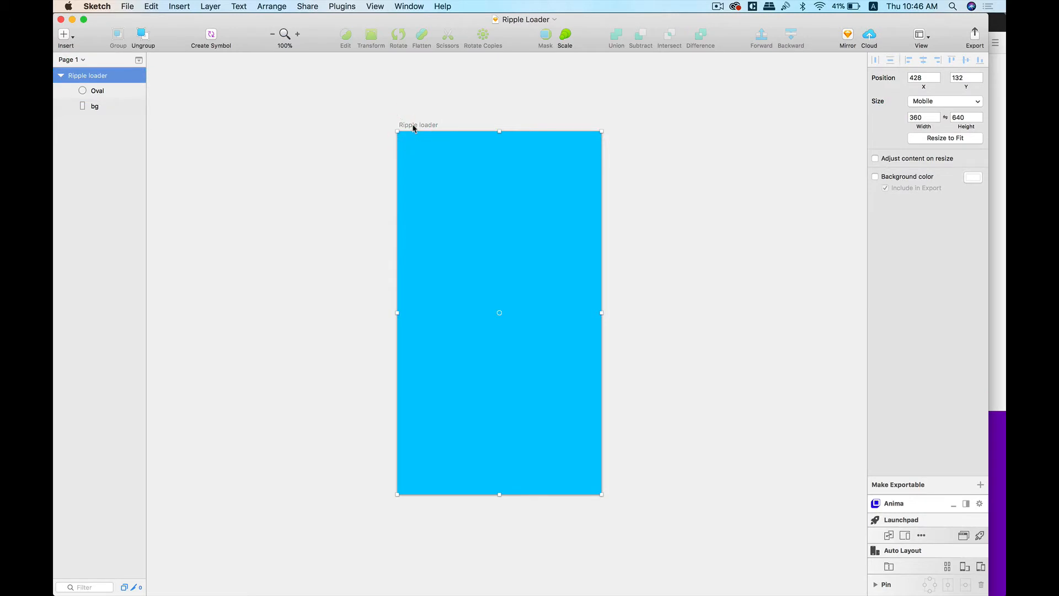
mouse_move(330, 5)
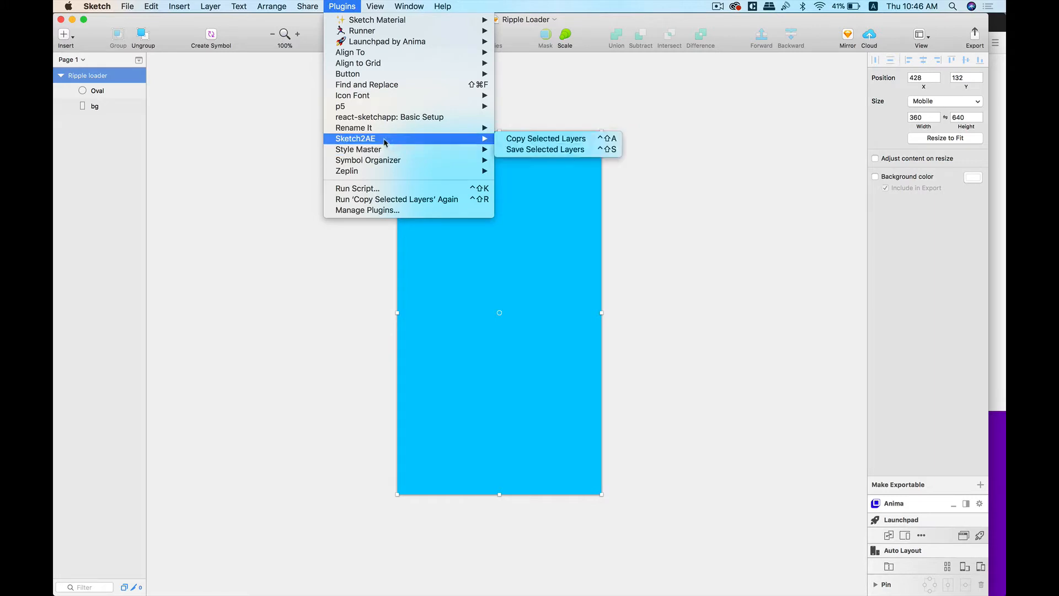
mouse_move(545, 139)
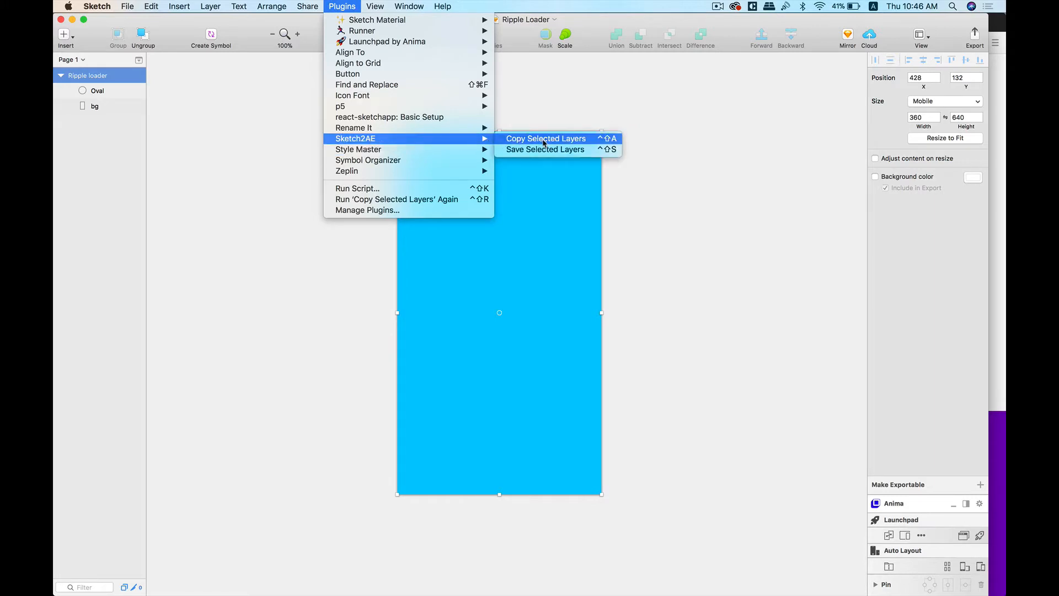
mouse_move(544, 149)
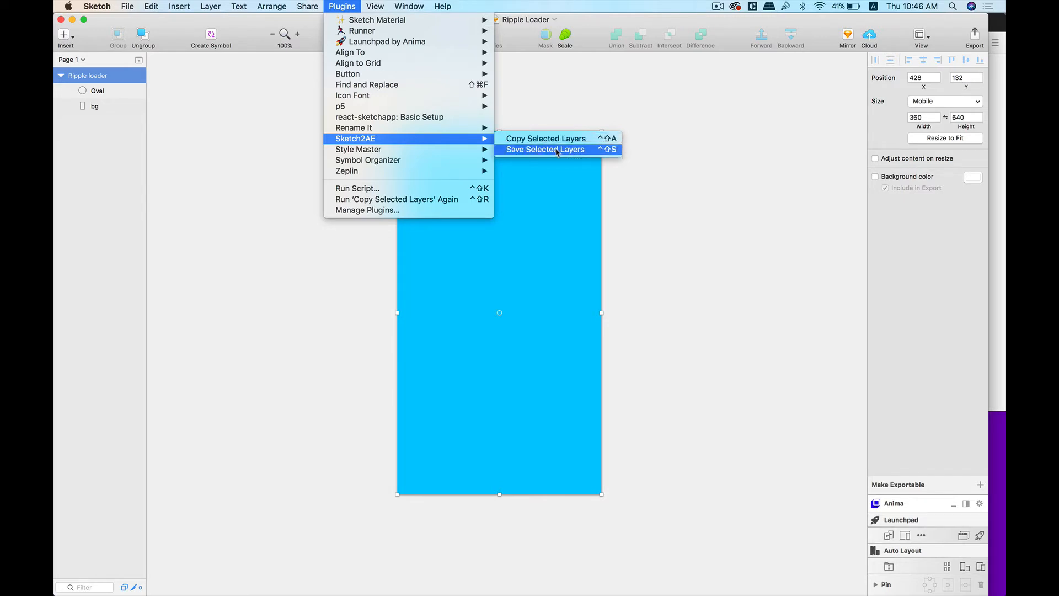
mouse_move(567, 151)
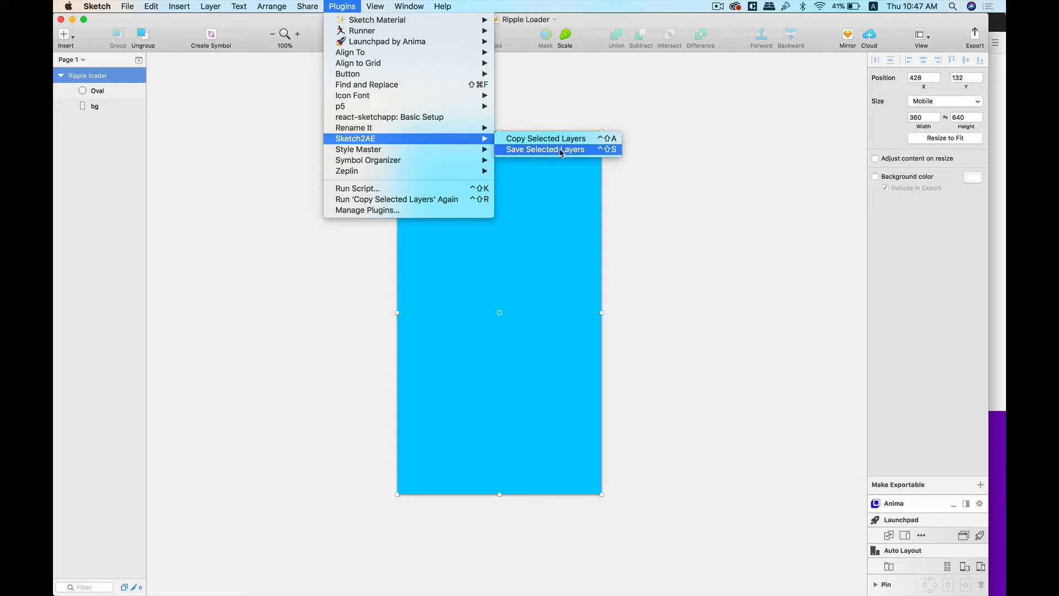
mouse_move(544, 139)
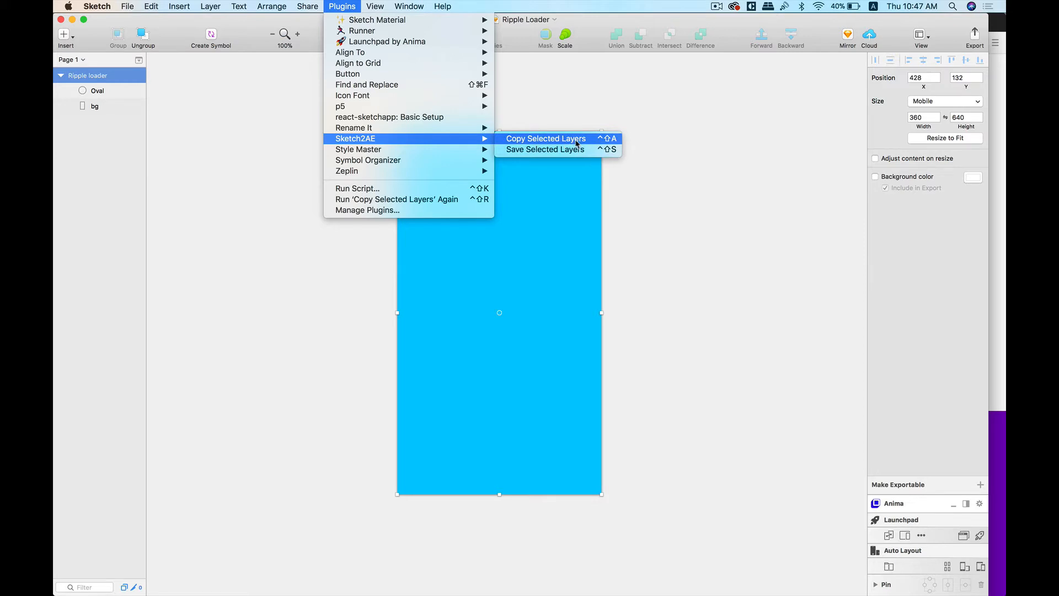
mouse_move(550, 139)
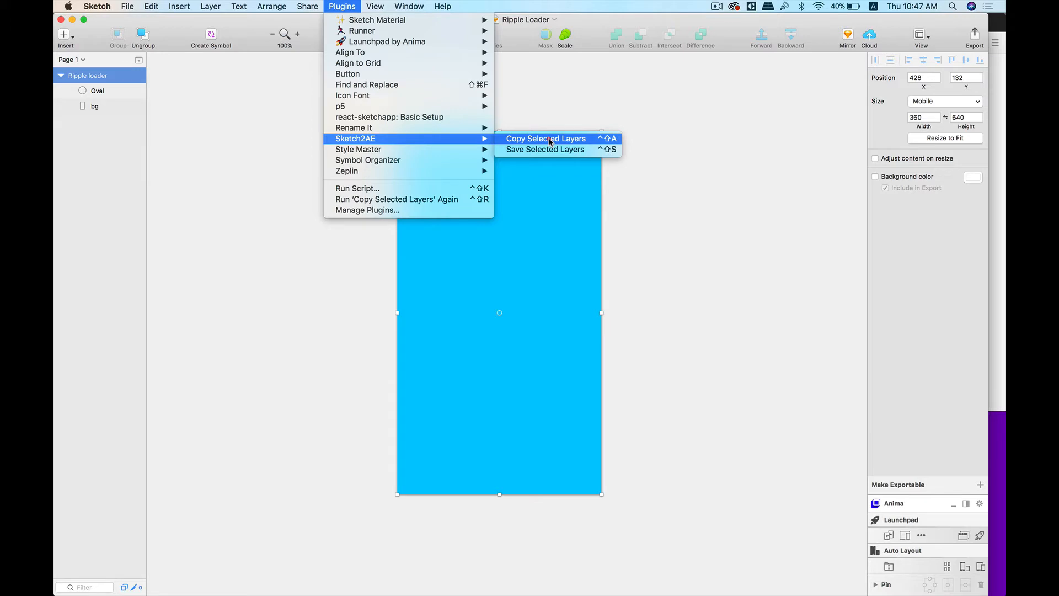
click(545, 139)
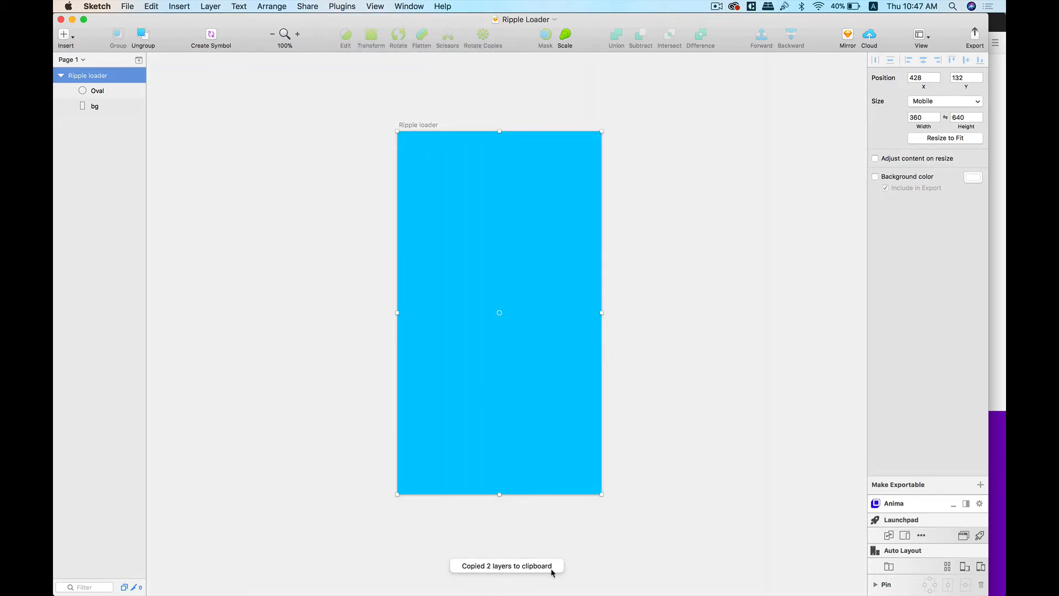
mouse_move(583, 579)
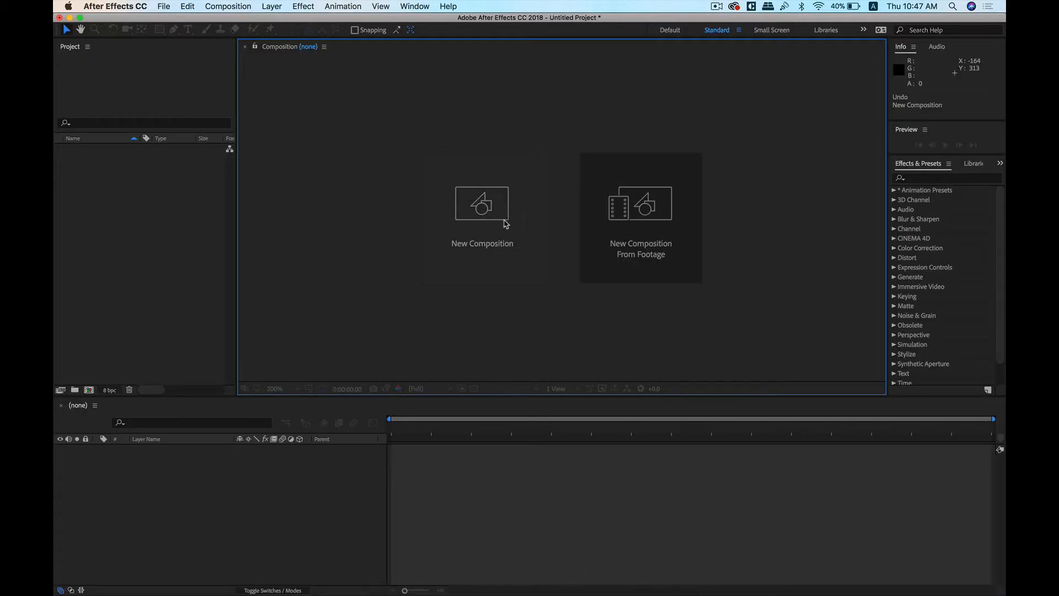
Create a new 360×640, 60 fps composition named Ripple loader
click(482, 205)
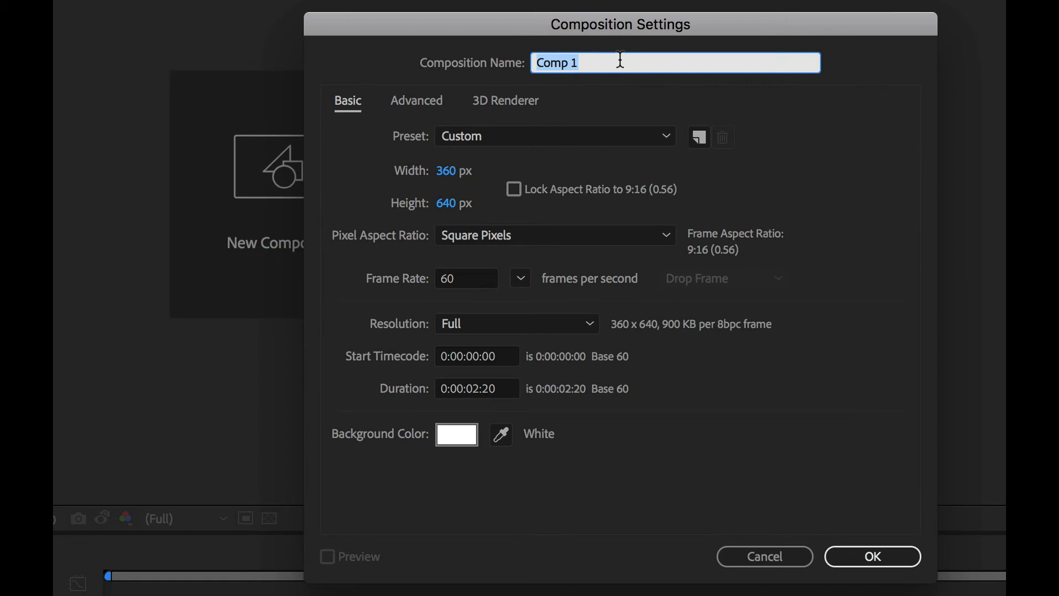
text(Ripple loader)
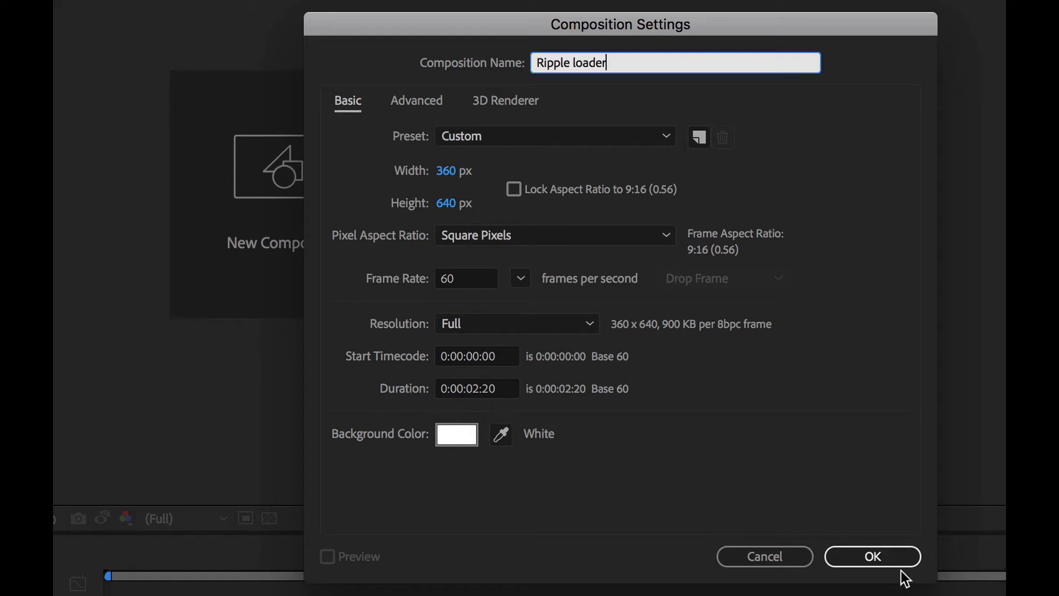
click(871, 556)
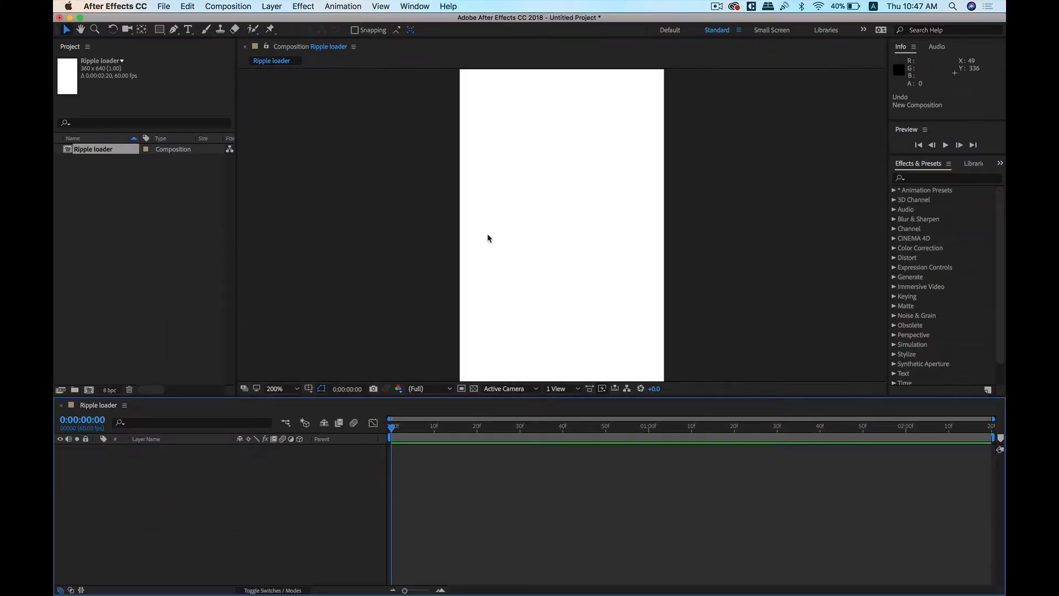
mouse_move(421, 6)
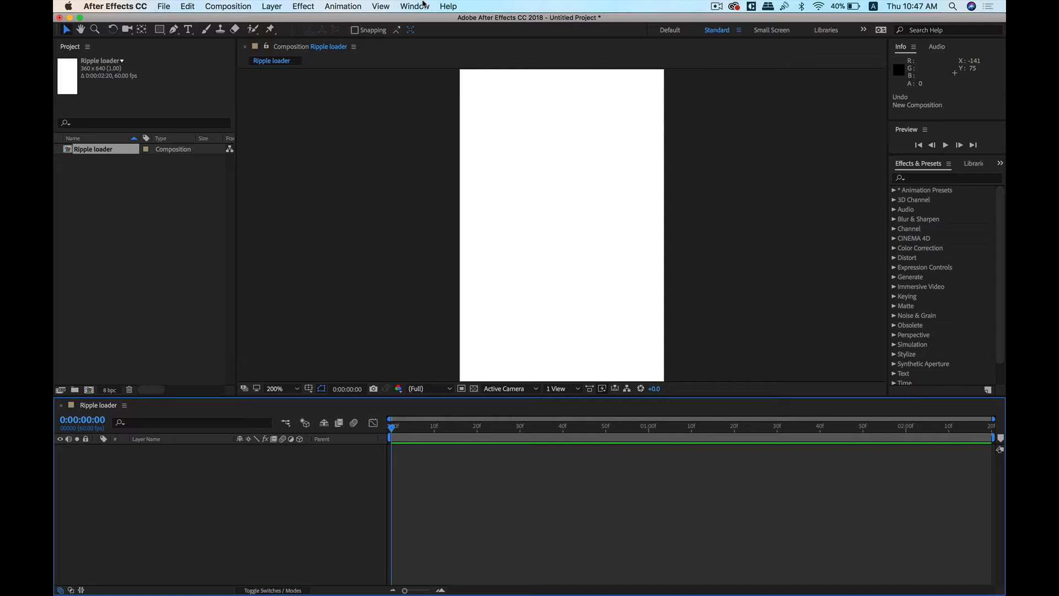
Launch the Sketch2AE.jsx panel from the Window menu
click(414, 6)
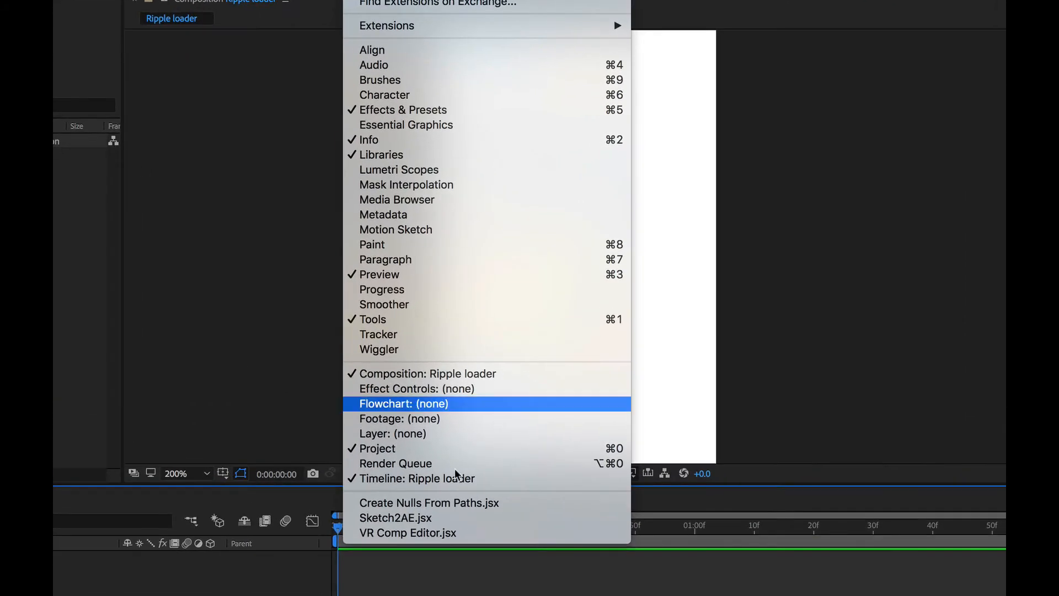
mouse_move(423, 448)
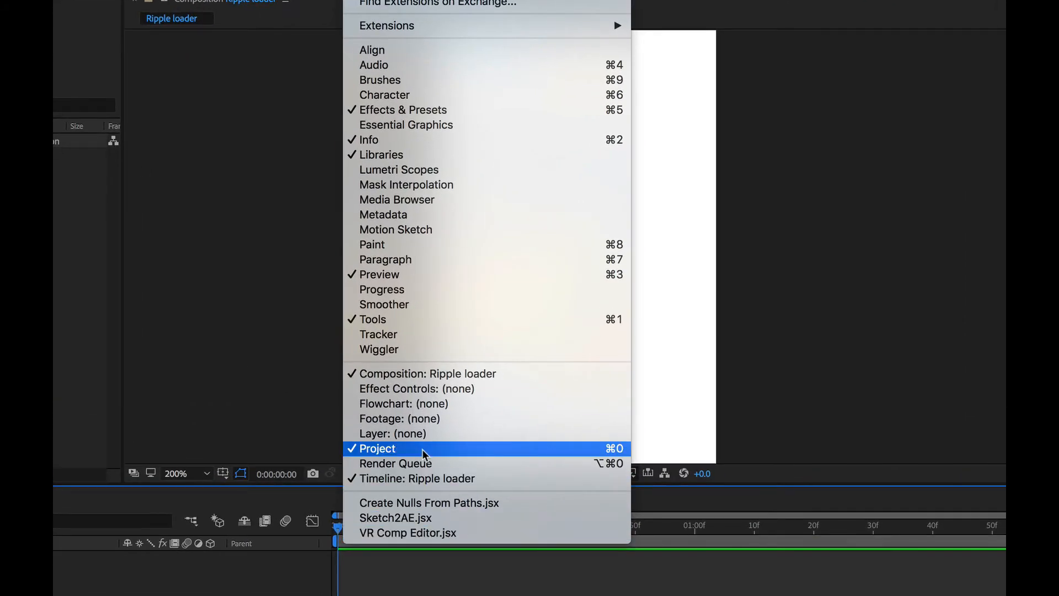
mouse_move(397, 518)
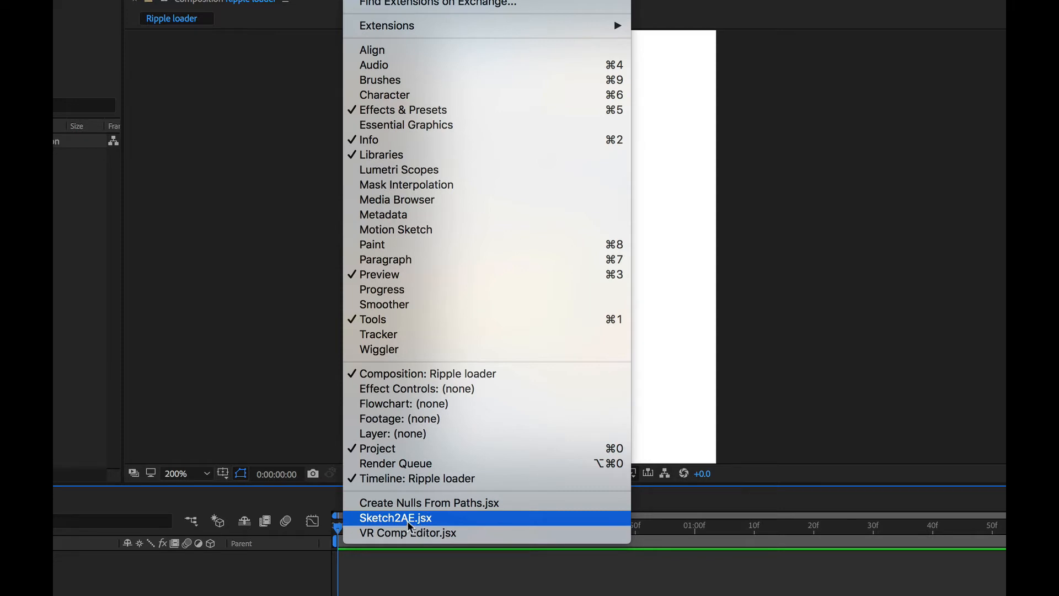
click(396, 518)
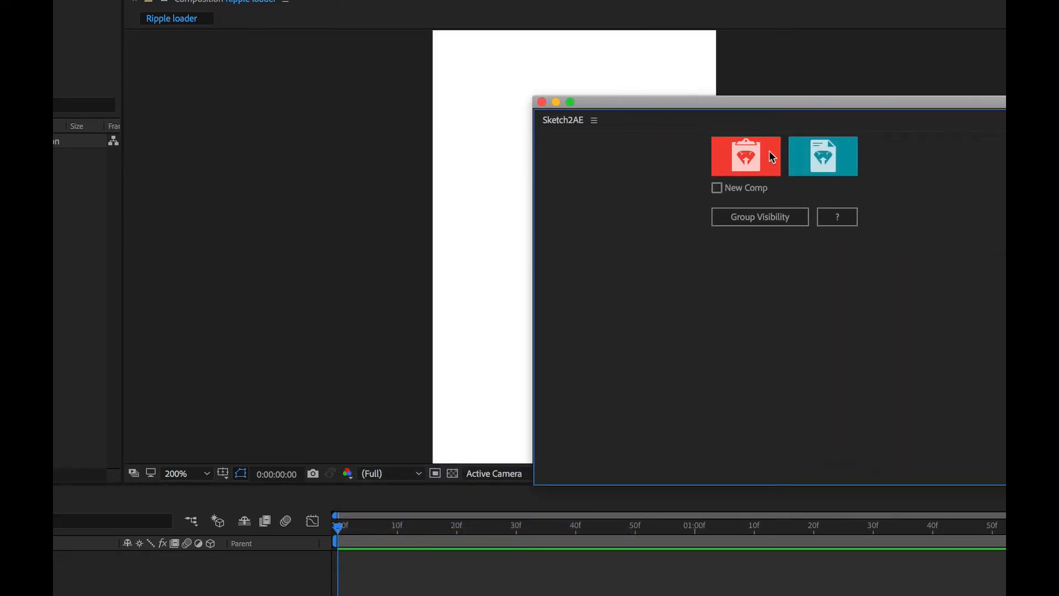
mouse_move(823, 156)
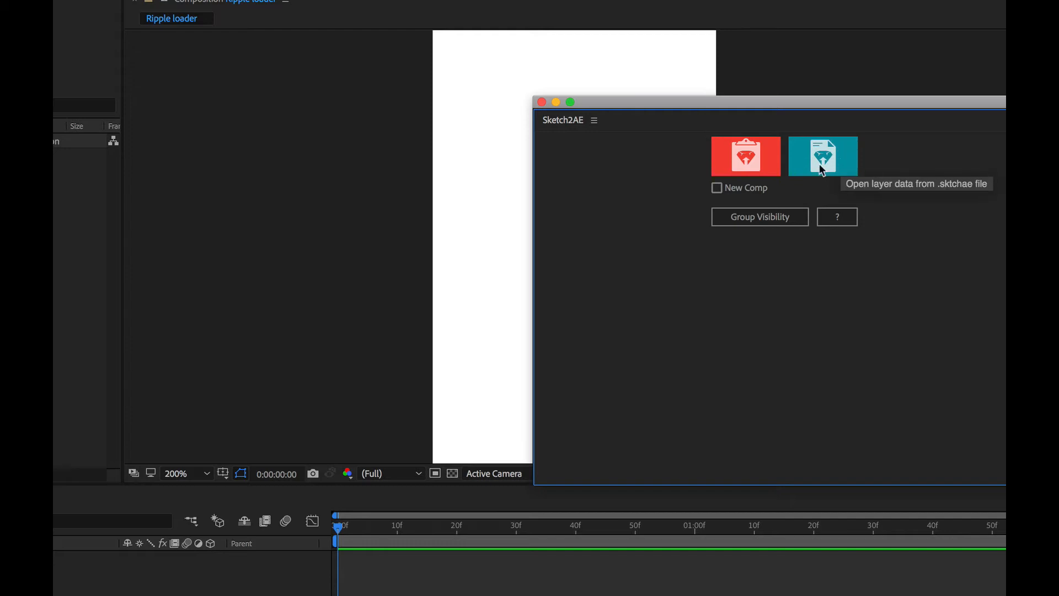
mouse_move(824, 165)
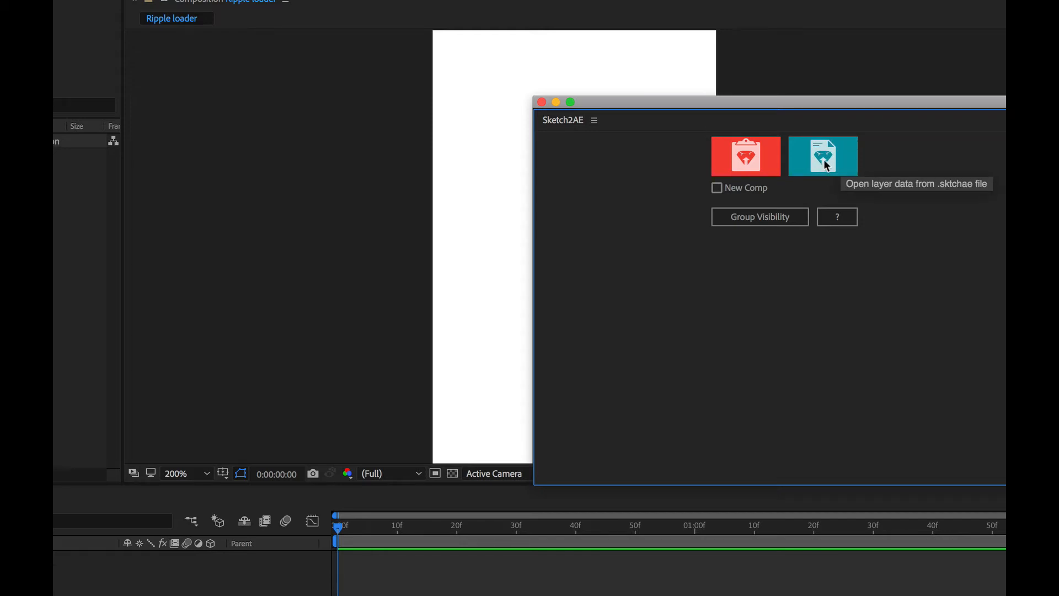
mouse_move(886, 181)
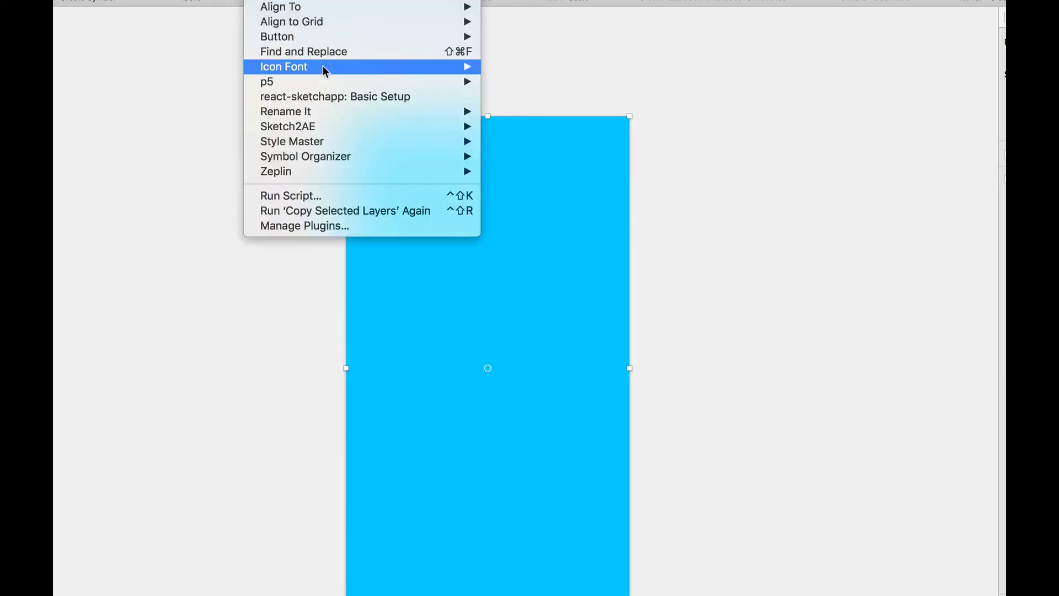
mouse_move(287, 126)
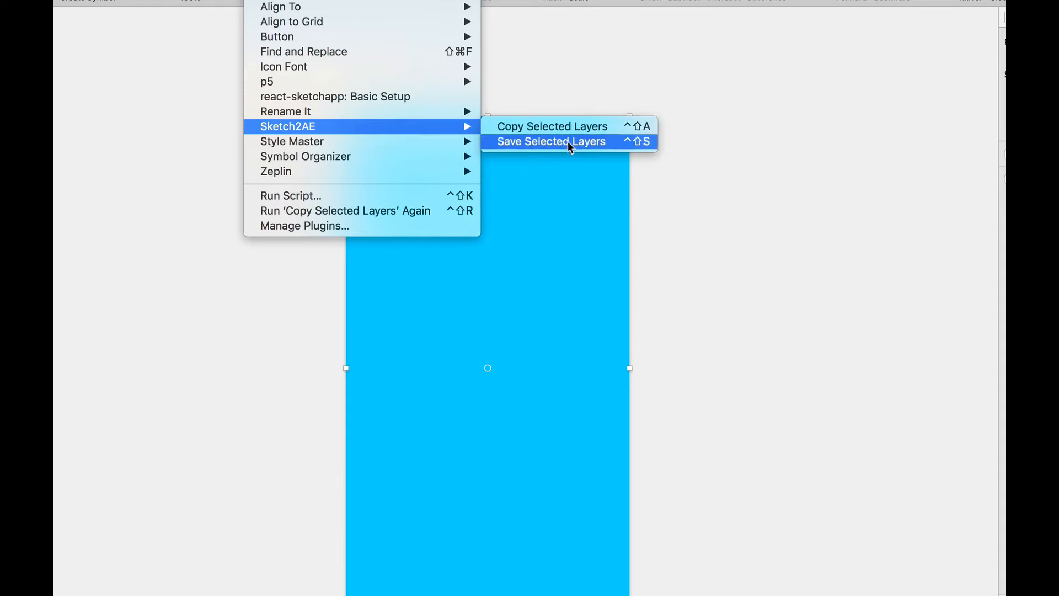
mouse_move(570, 141)
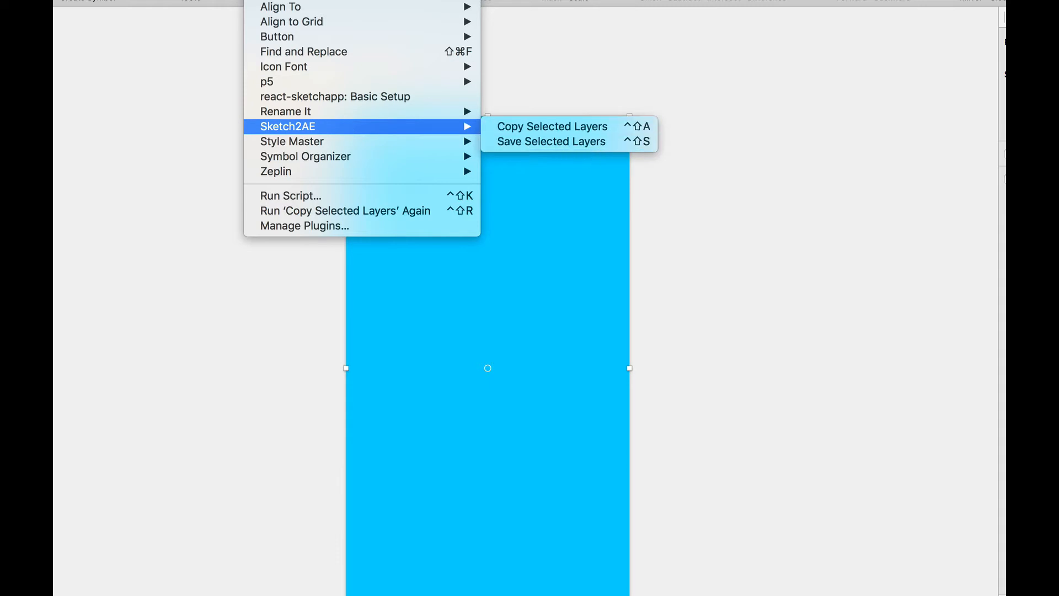
Copy the selected Sketch layers again with Sketch2AE Copy Selected Layers
click(552, 125)
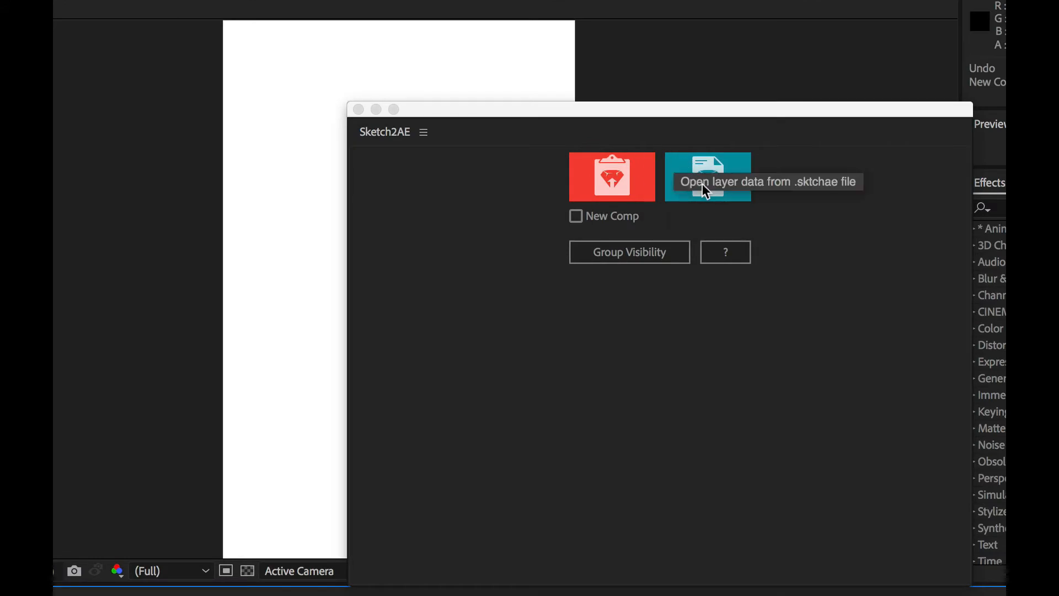
mouse_move(618, 219)
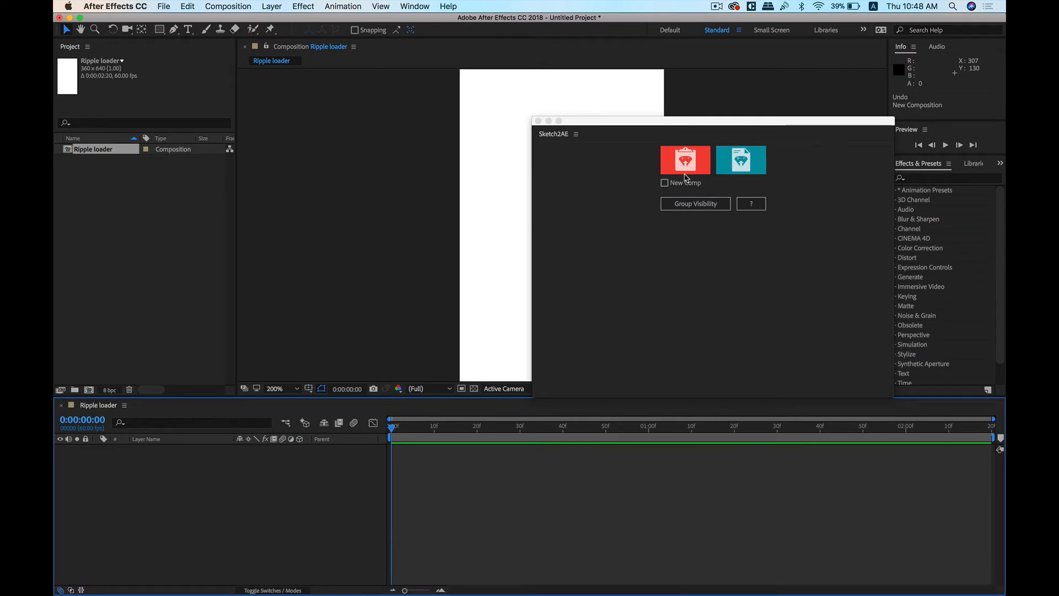
Bring up the Import layers from Sketch dialog with the pasted layer data
click(685, 159)
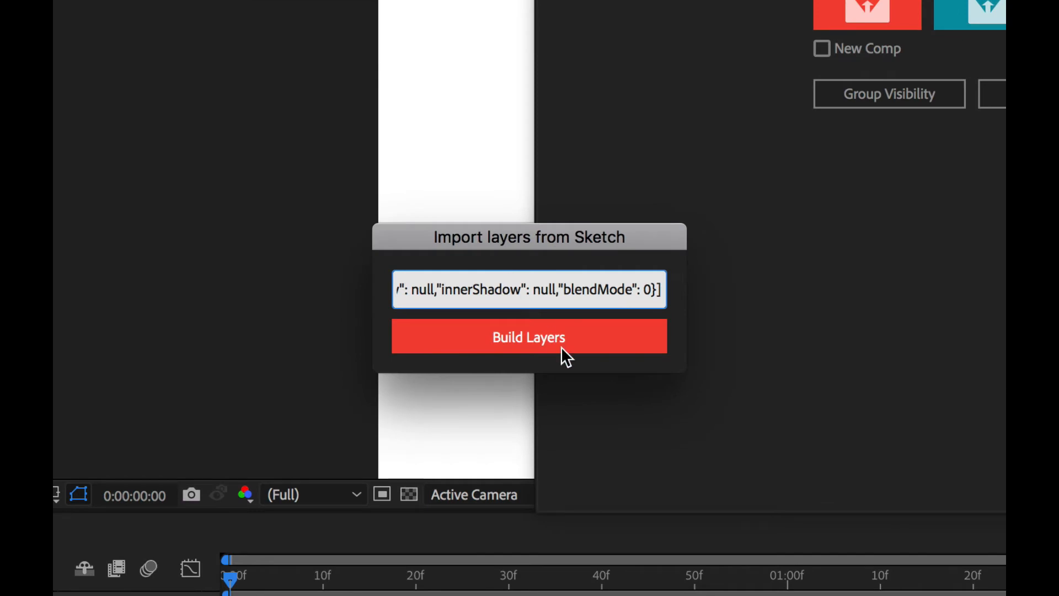
Build the Oval and bg layers into the composition and close the Sketch2AE panel
click(529, 336)
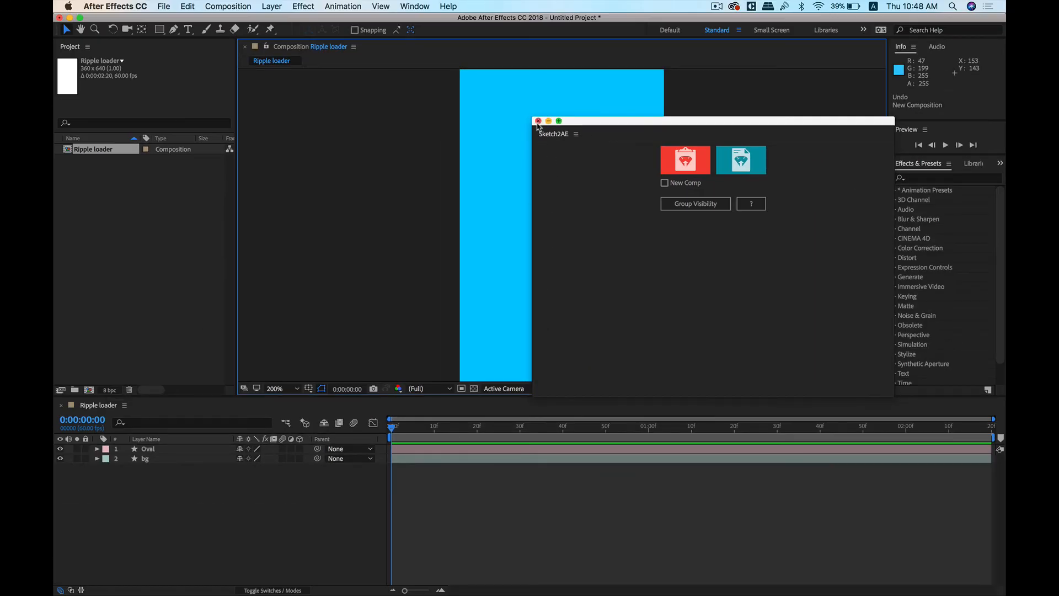
click(539, 121)
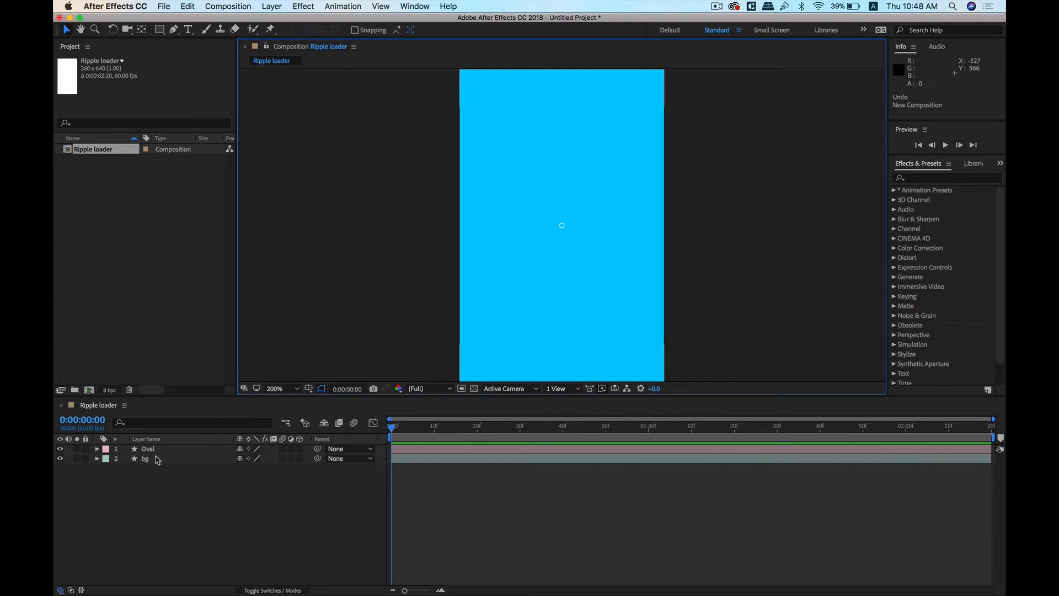
mouse_move(557, 226)
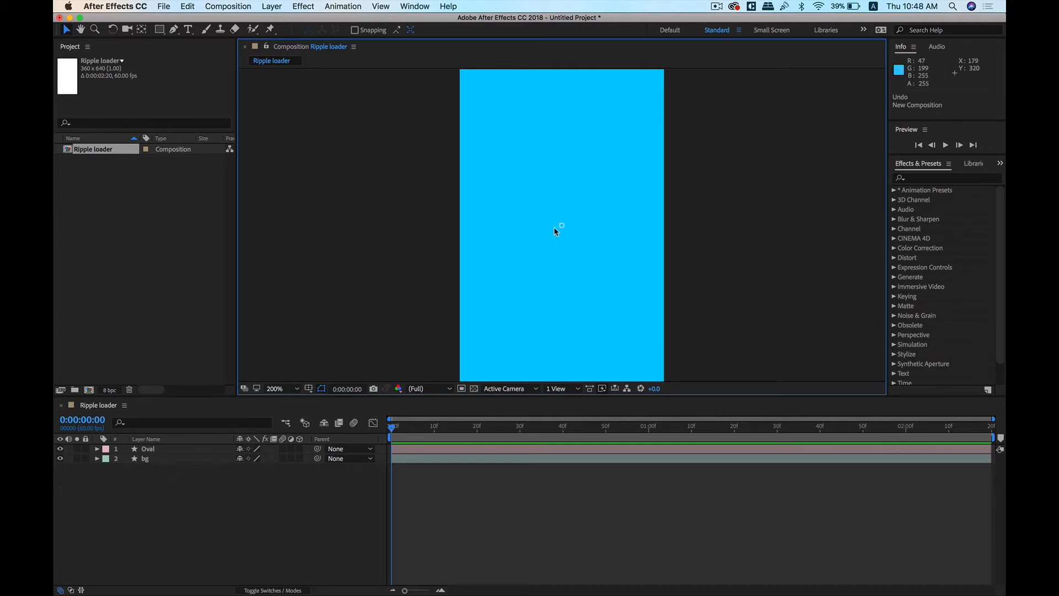
mouse_move(365, 332)
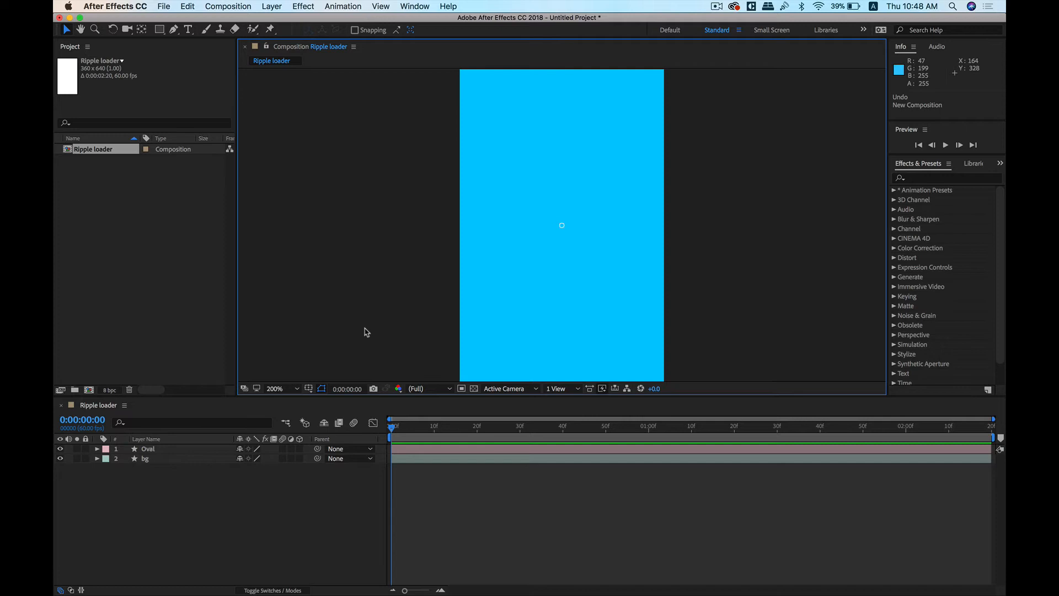
mouse_move(220, 461)
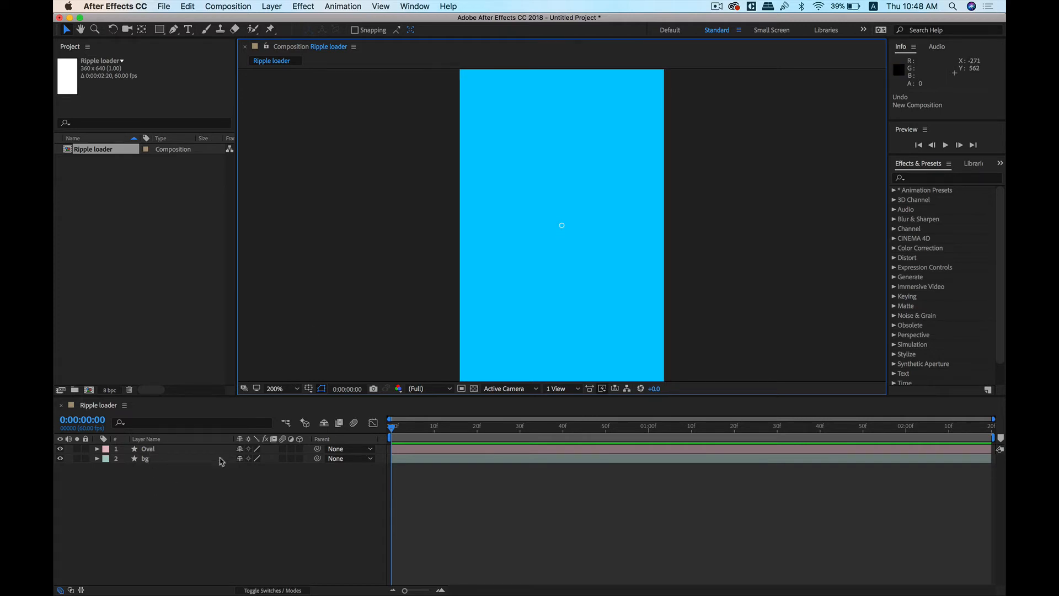
mouse_move(561, 225)
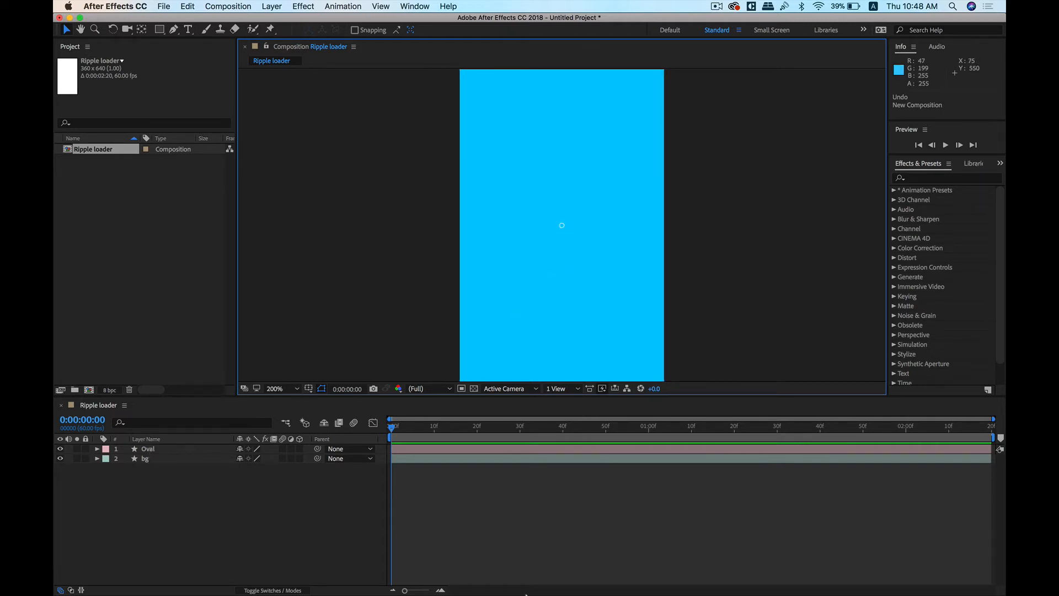
mouse_move(554, 189)
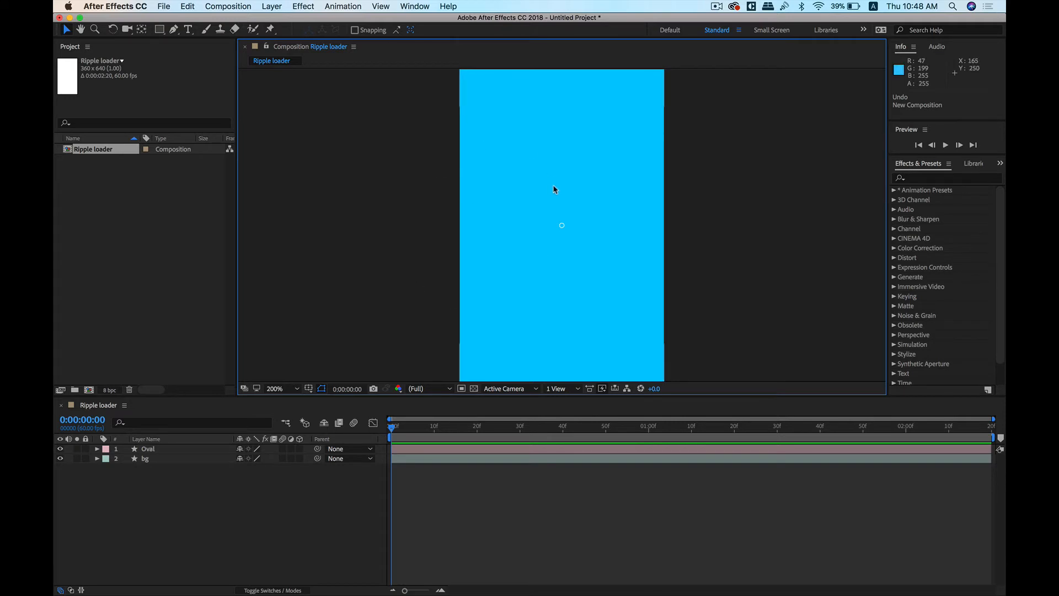
mouse_move(403, 293)
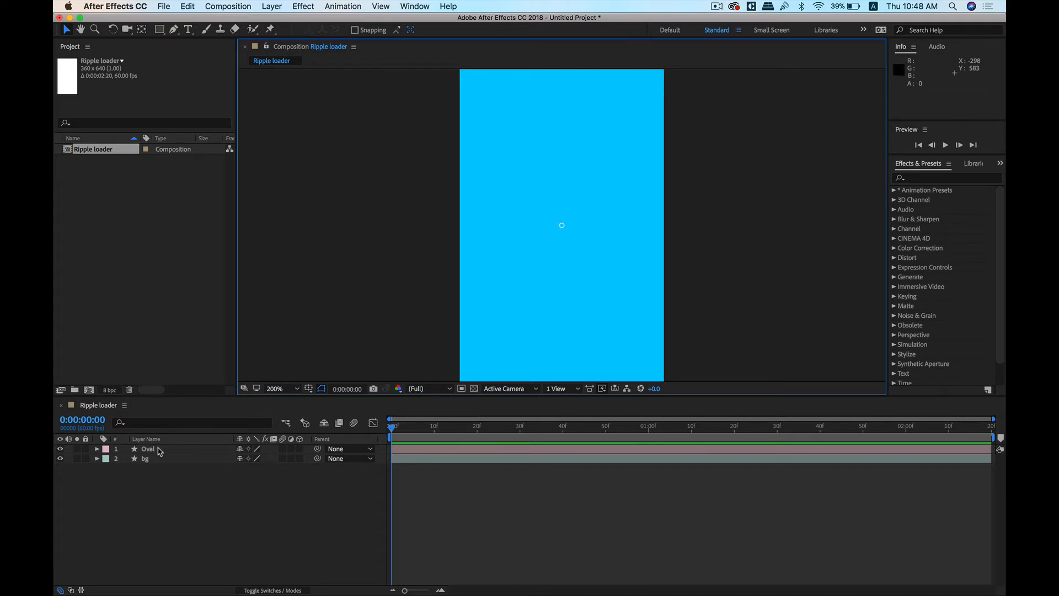
Rename the Oval layer to 'loader', then bring the Sketch document forward
right_click(146, 449)
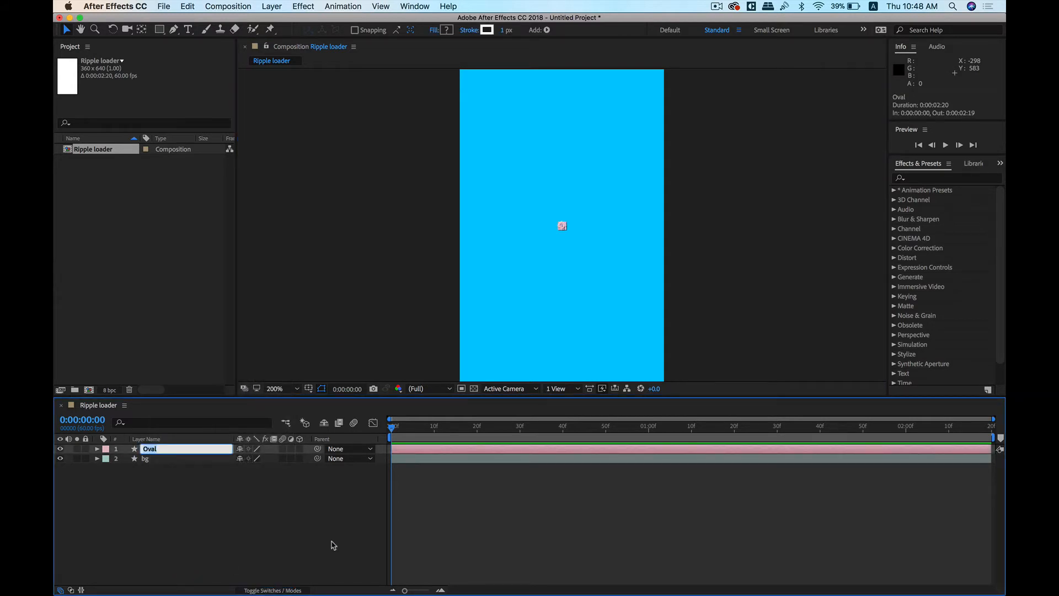
text(loader)
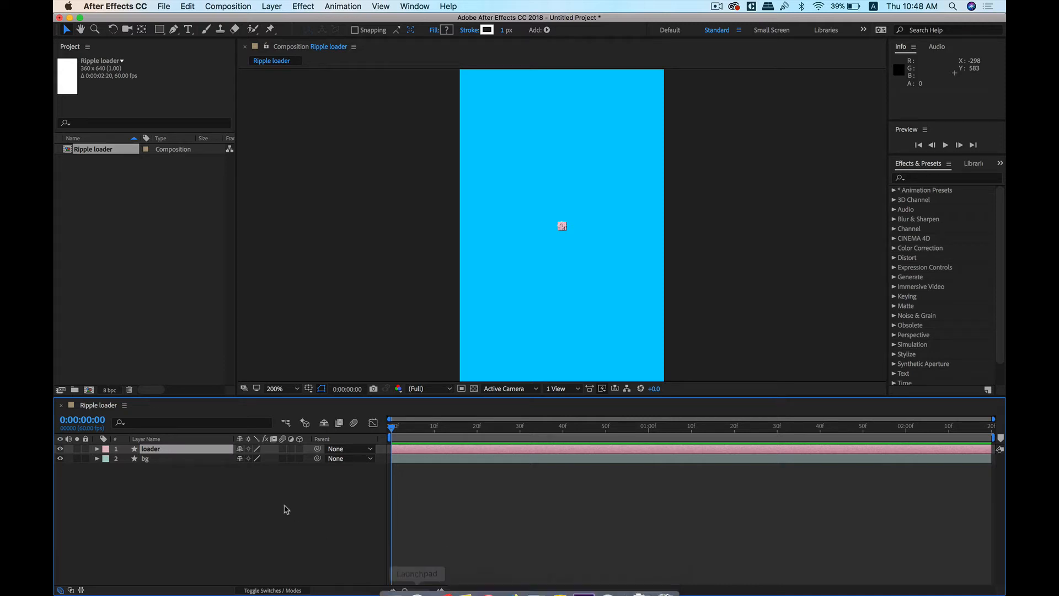
click(560, 580)
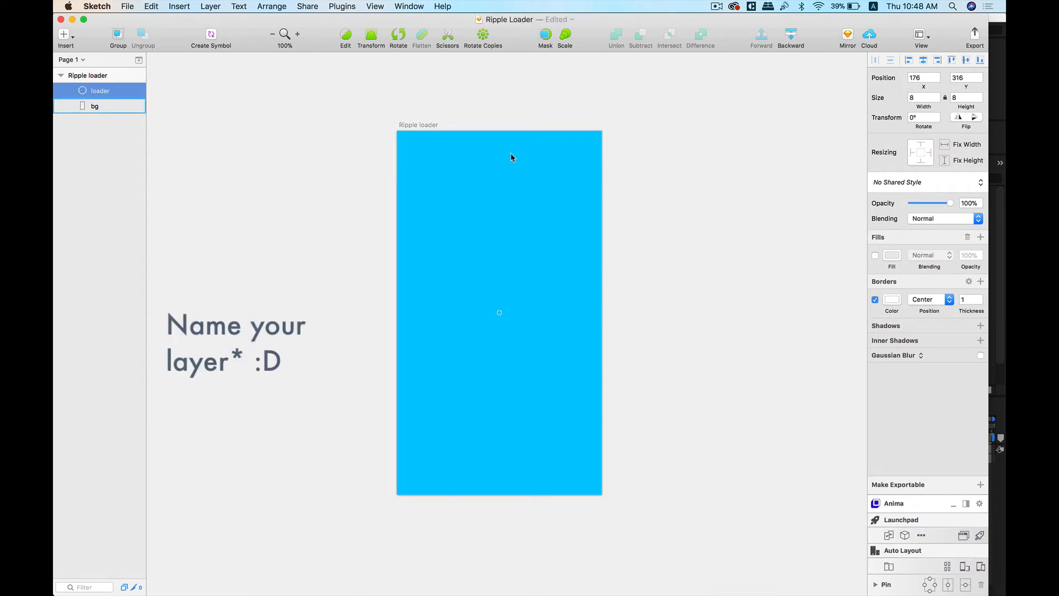
click(207, 501)
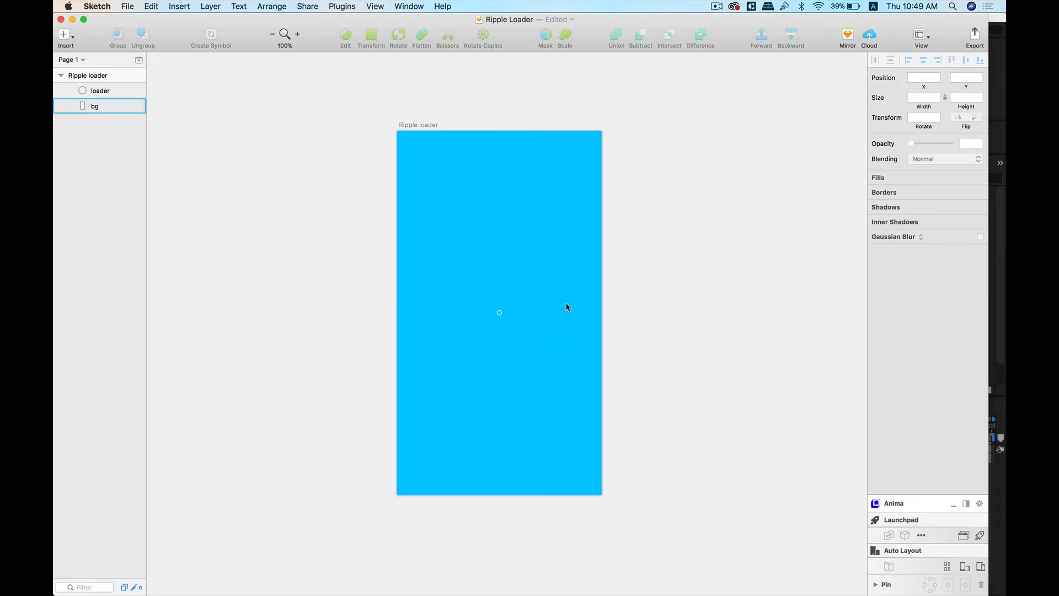
mouse_move(600, 197)
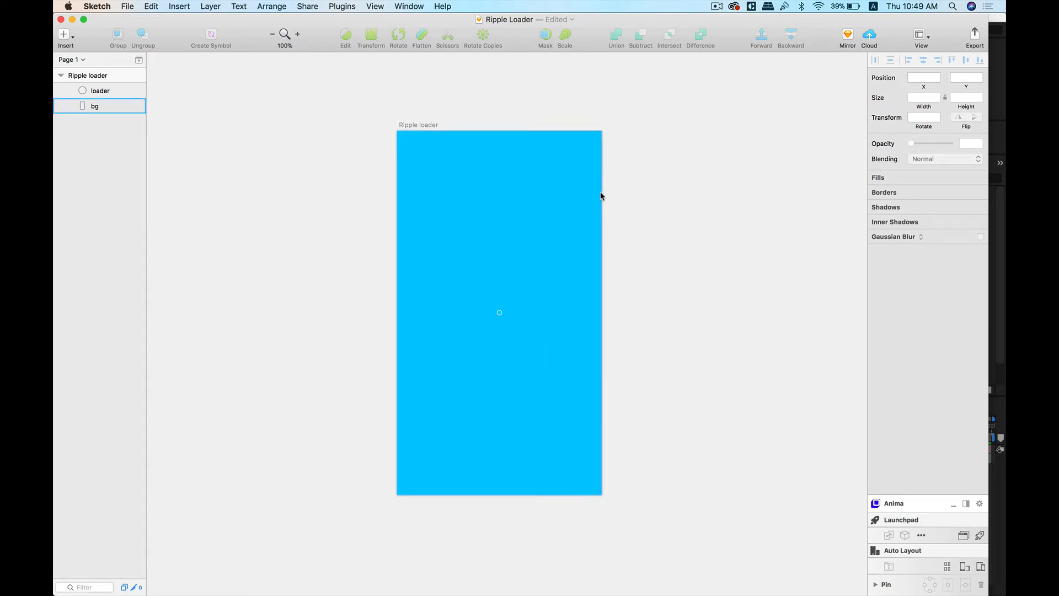
mouse_move(550, 351)
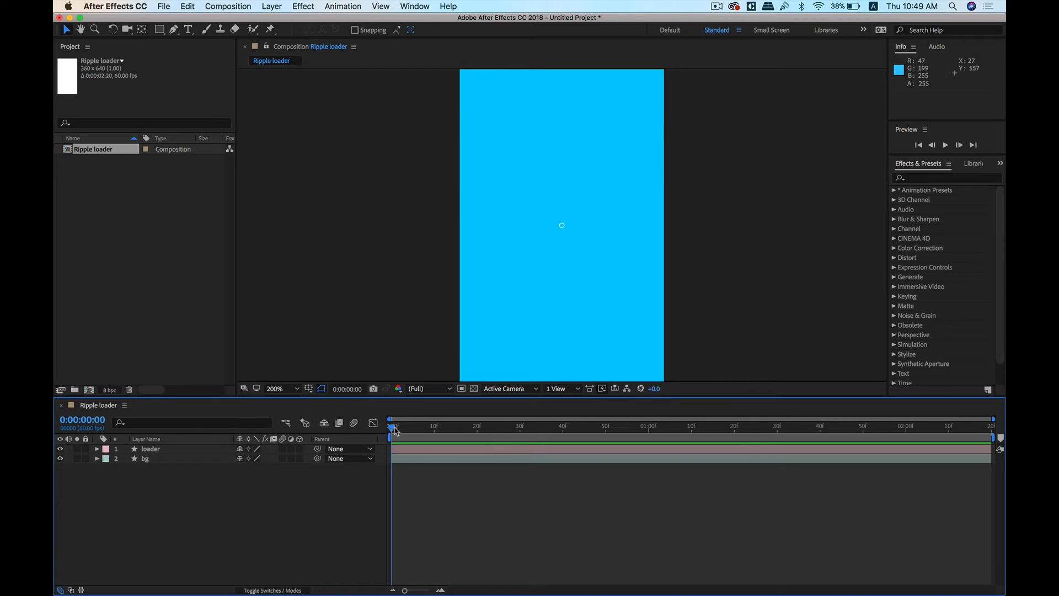
mouse_move(445, 248)
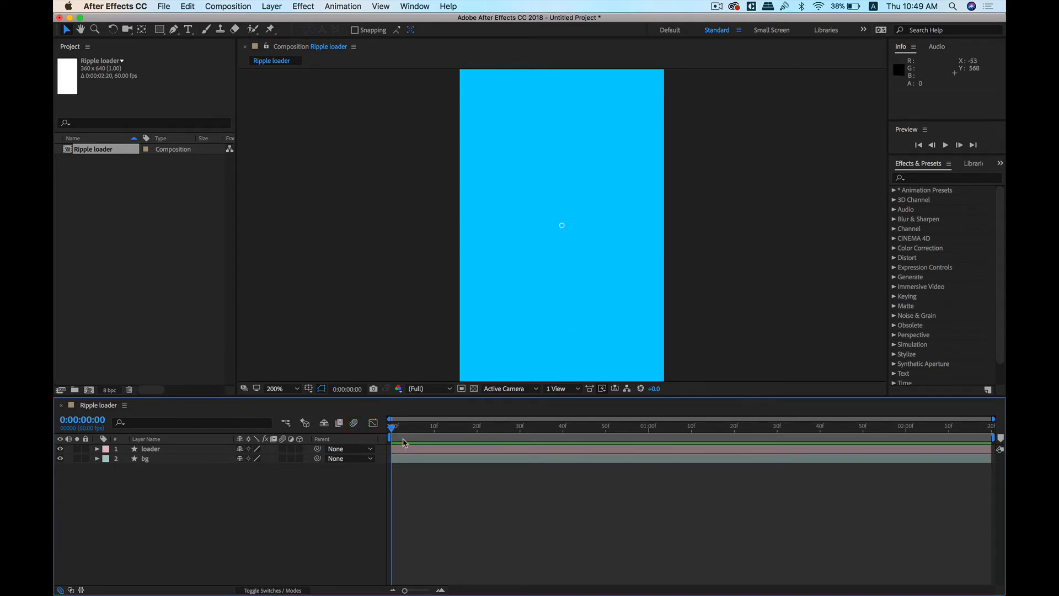
Expand the loader layer and its Transform group to show position, scale and opacity
click(133, 457)
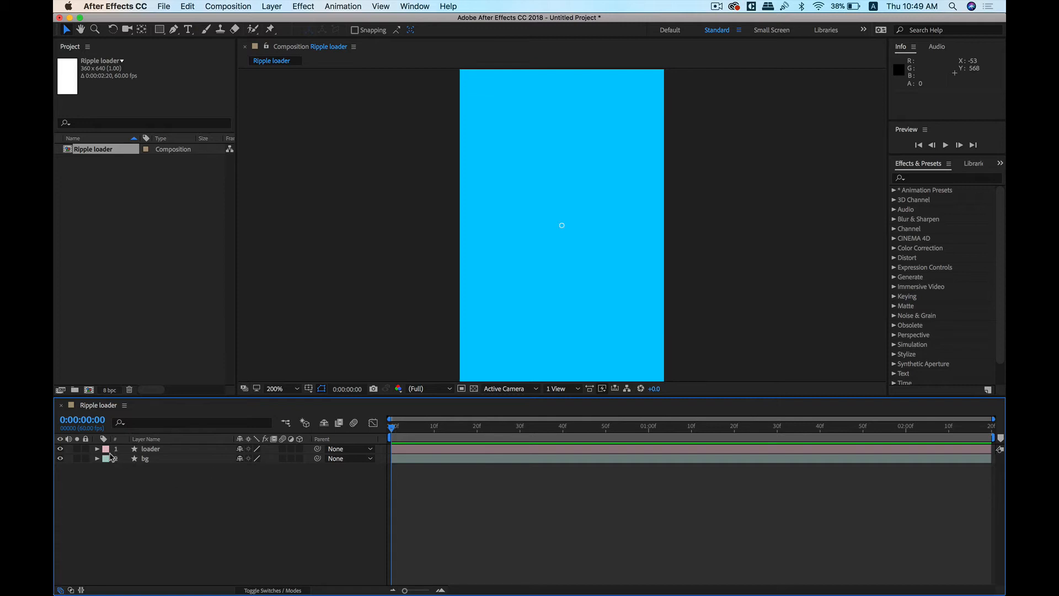
click(97, 449)
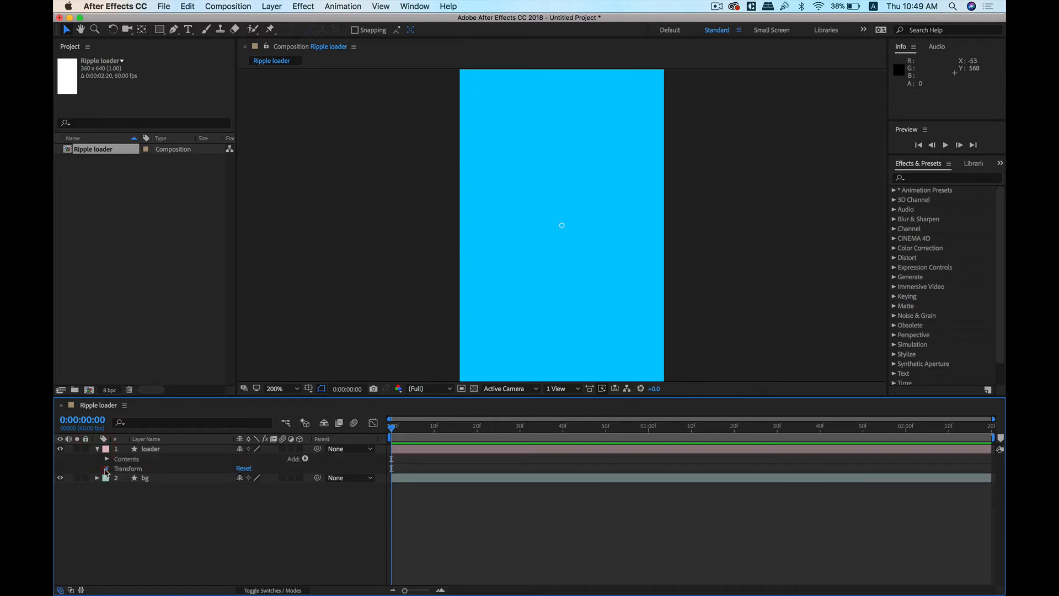
click(98, 468)
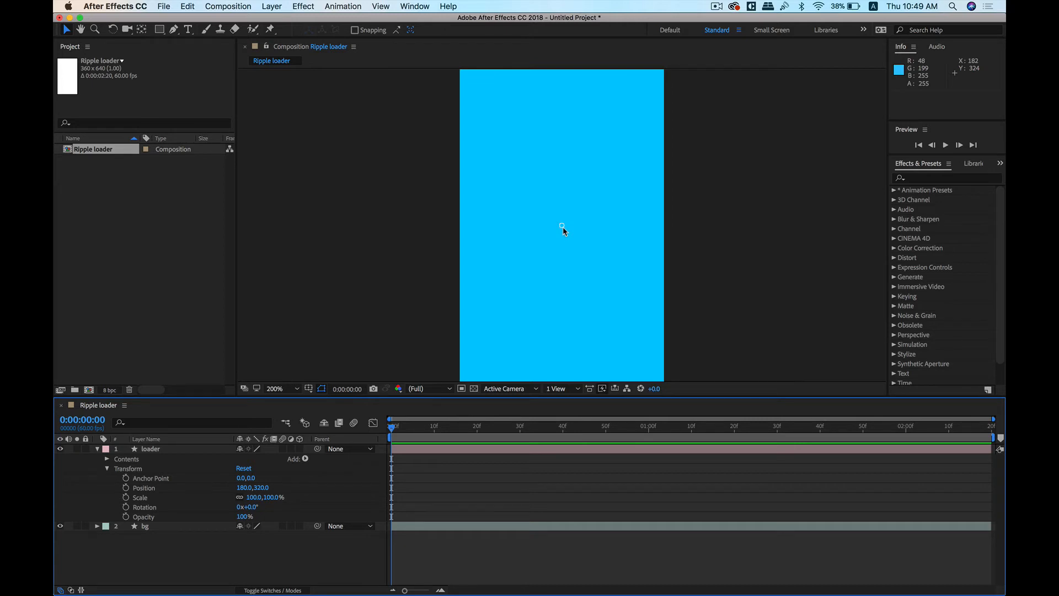
mouse_move(628, 269)
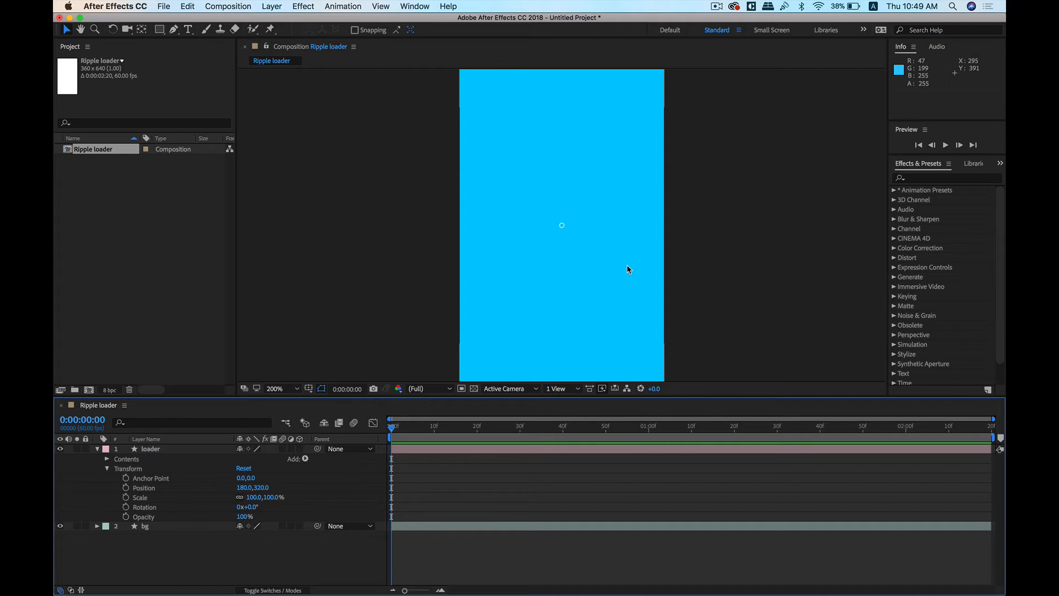
mouse_move(560, 232)
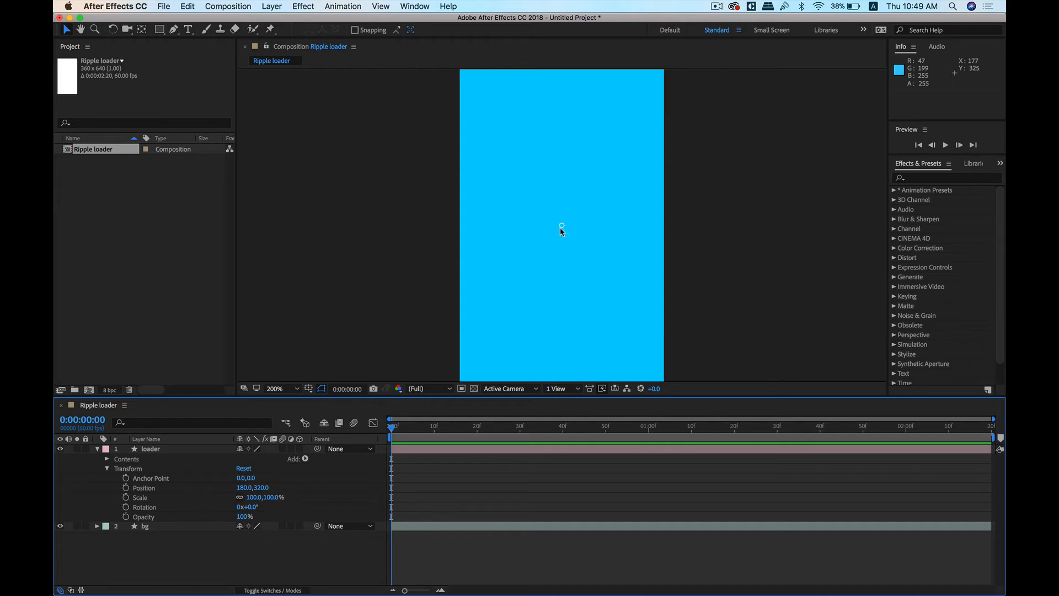
mouse_move(131, 507)
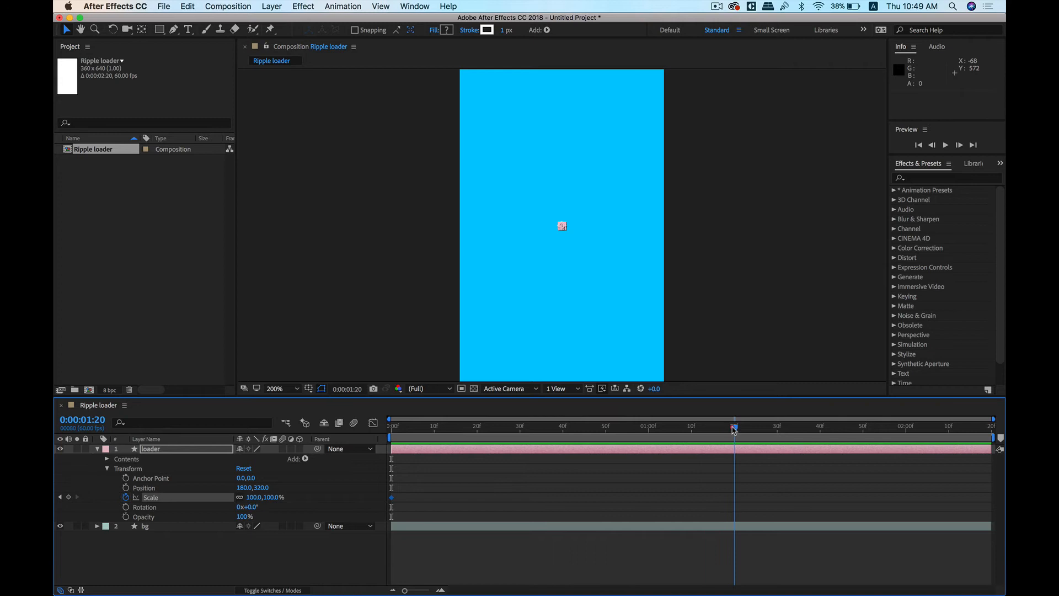
Set the loader's Scale to 1000% at 1:20, then begin keyframing Opacity at frame 0
click(732, 427)
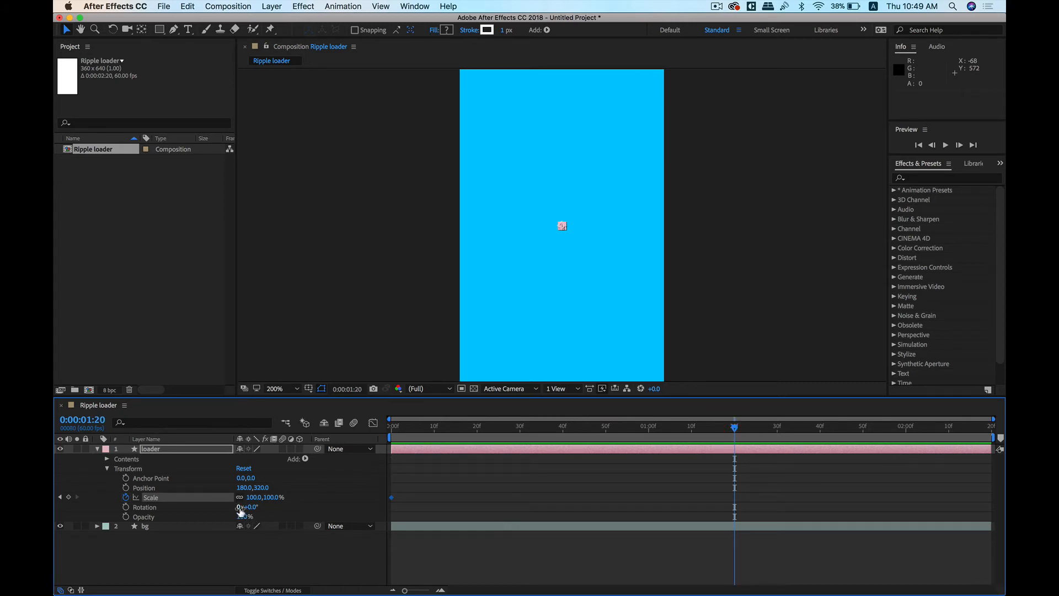
double_click(249, 497)
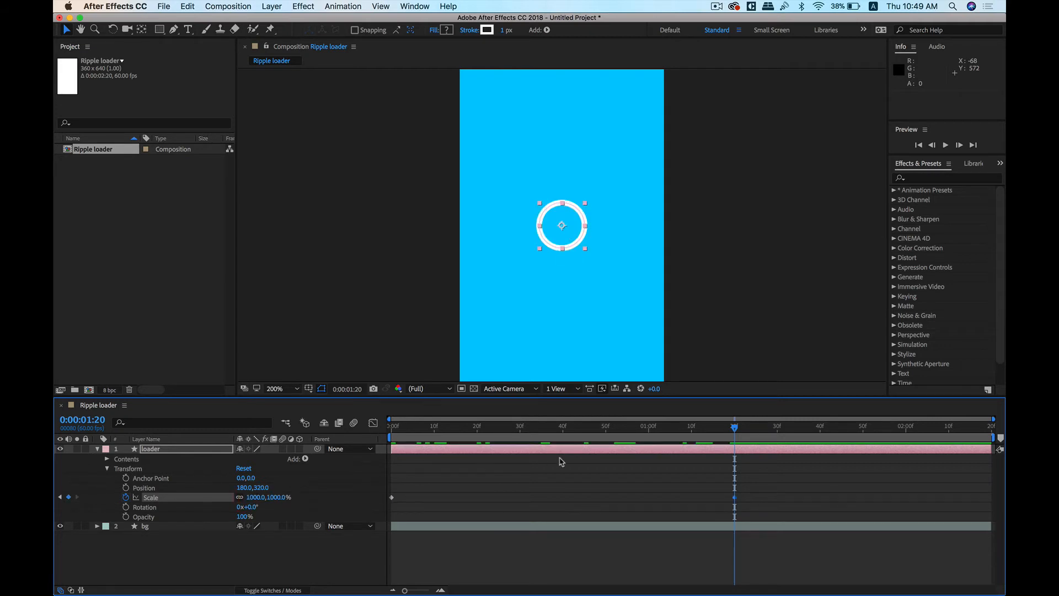
click(392, 425)
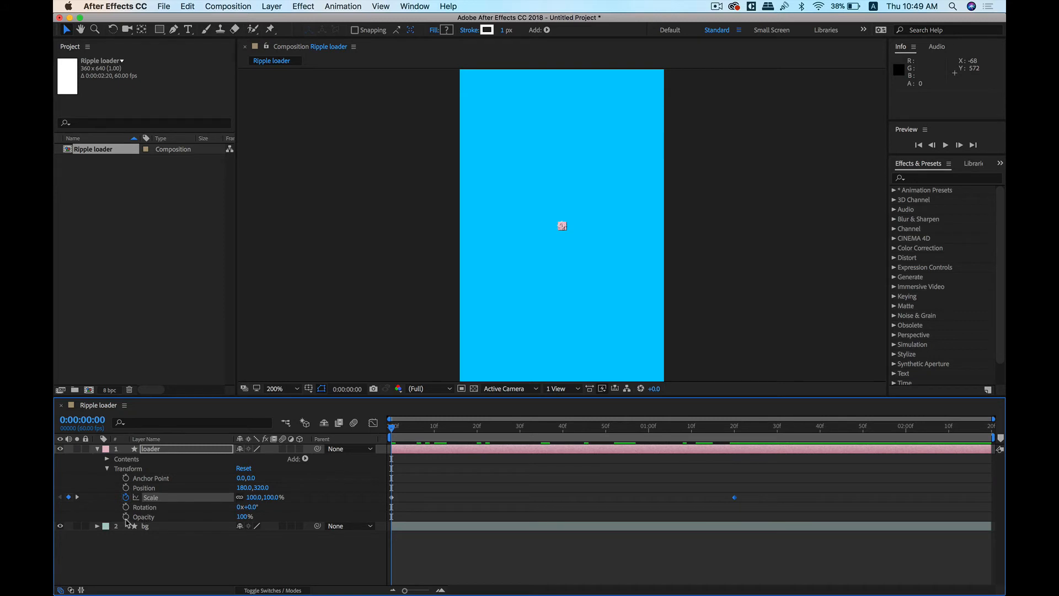
click(155, 517)
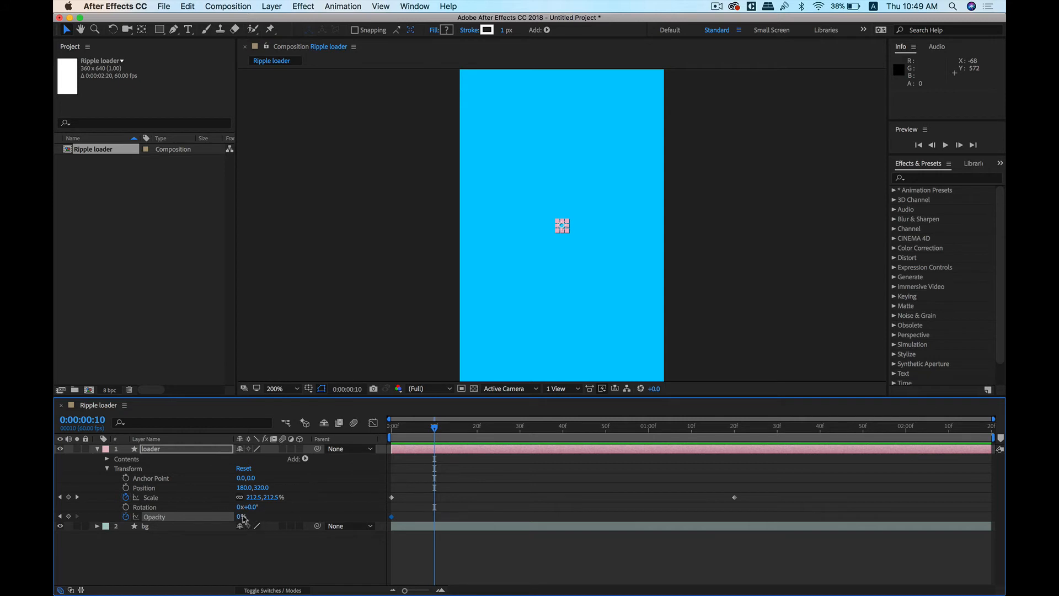
Keyframe the loader's Opacity to 100% at frame 10, fading to 0% by 1:20
double_click(245, 517)
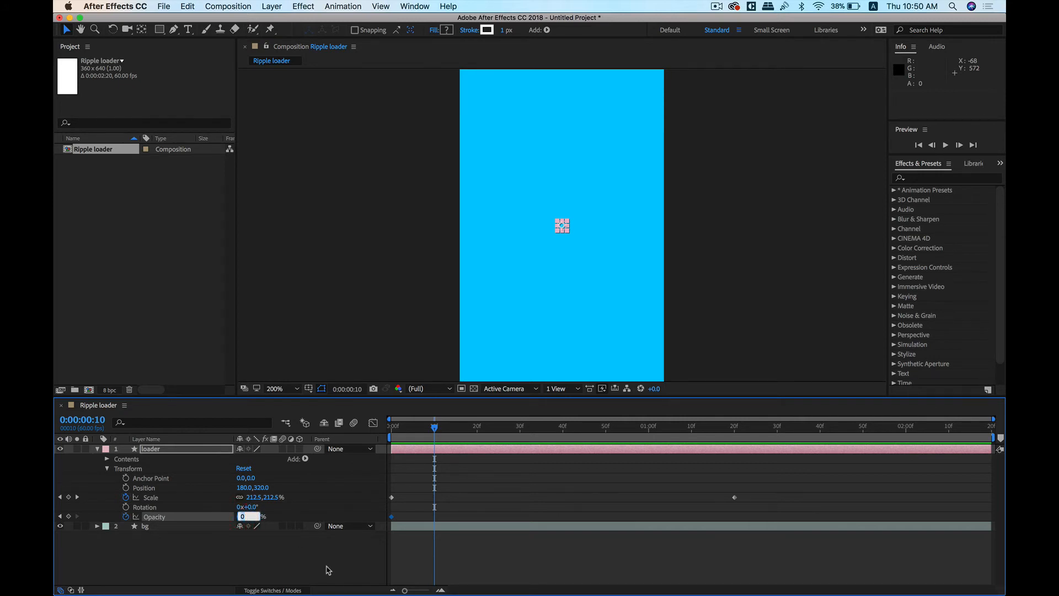
text(1000)
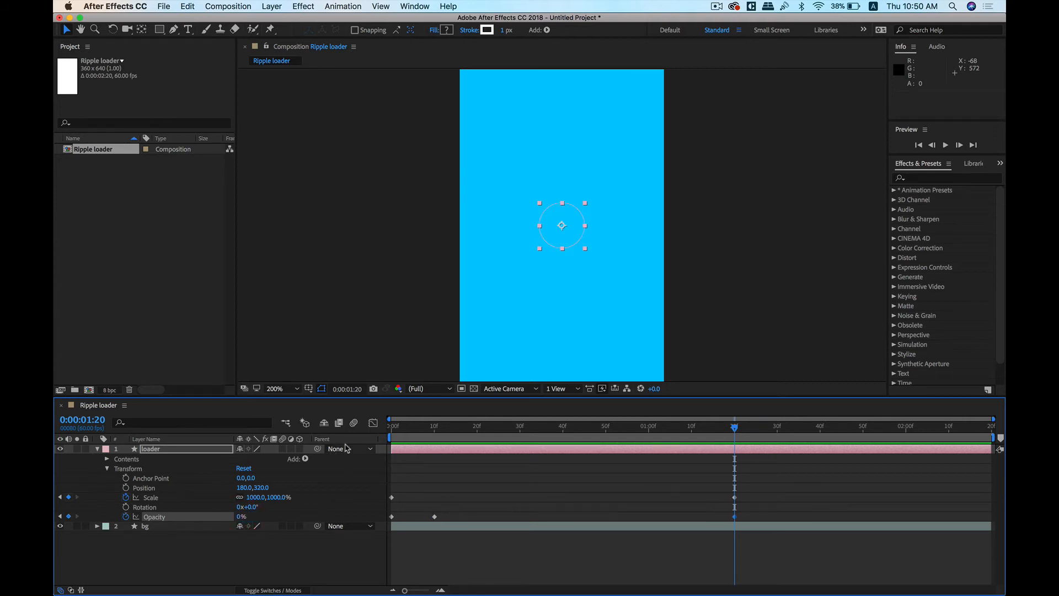
click(959, 145)
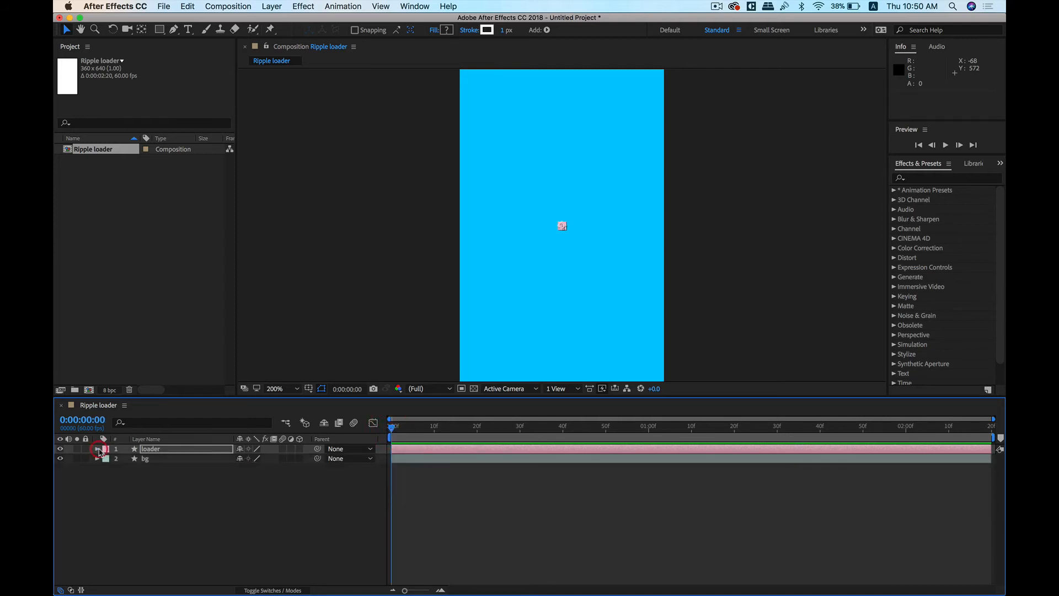
Duplicate loader as loader 2 with its keyframes starting at 0:30, then preview the ripple
key(cmd+d)
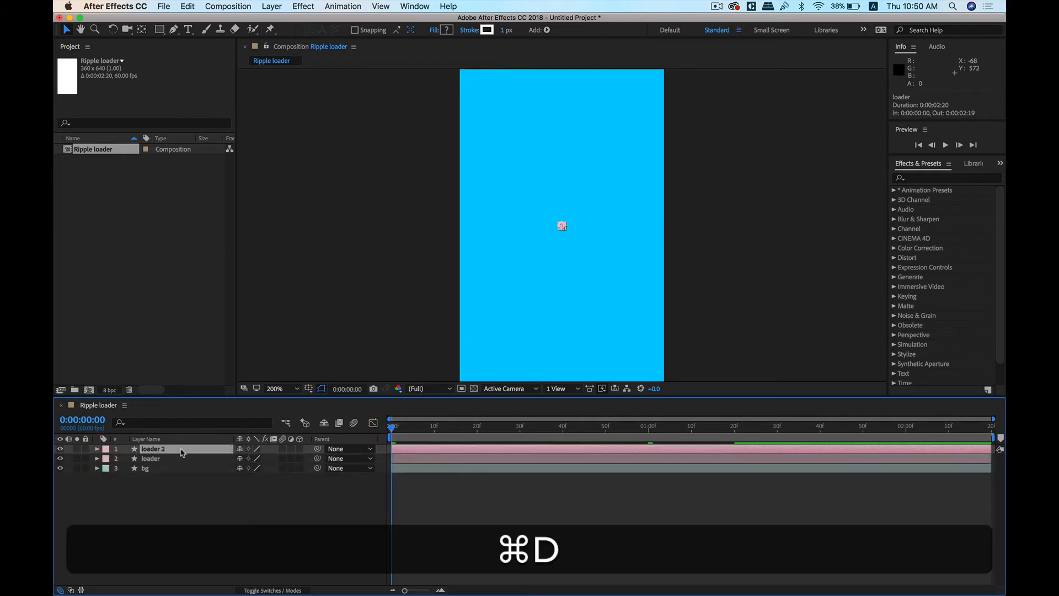
key(cmd+d)
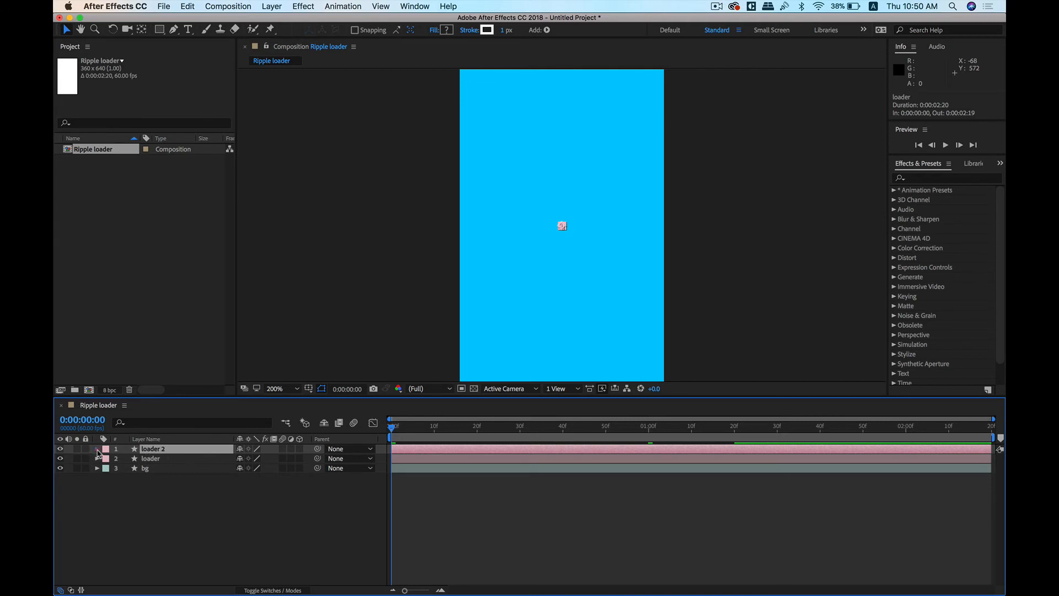
click(98, 449)
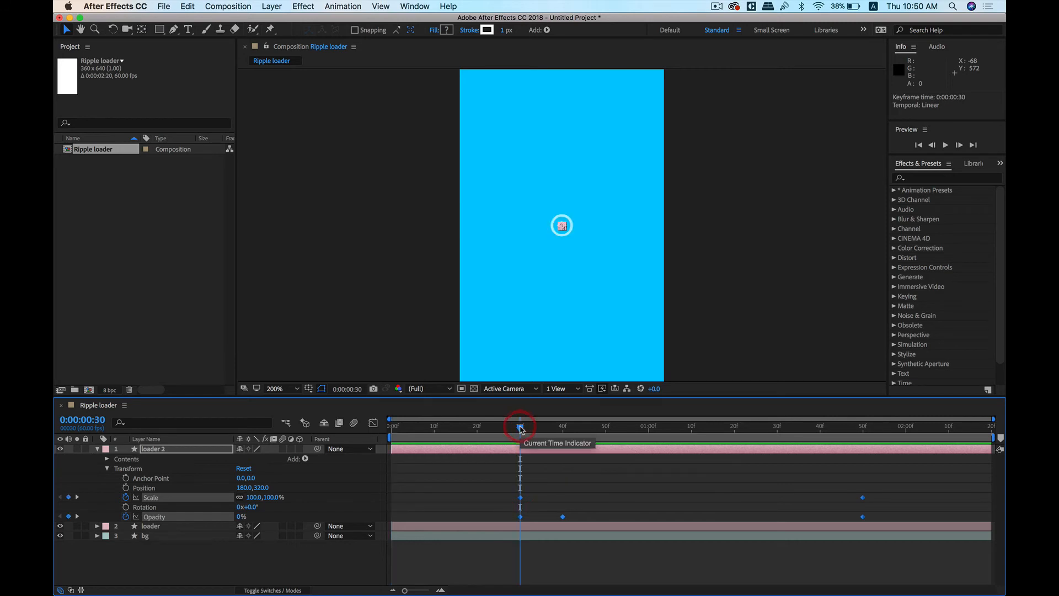
mouse_move(395, 430)
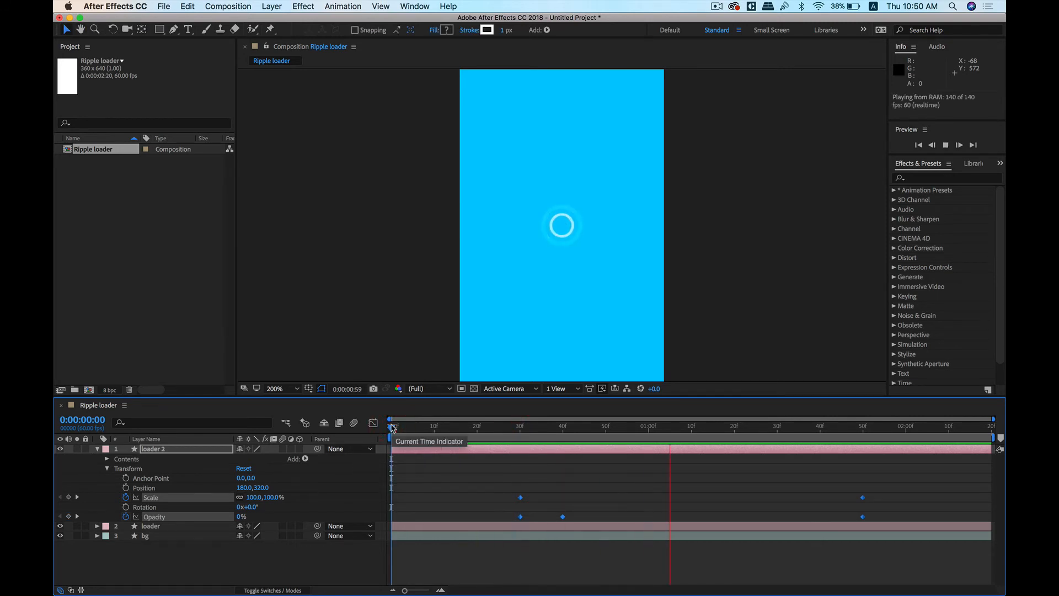
click(97, 449)
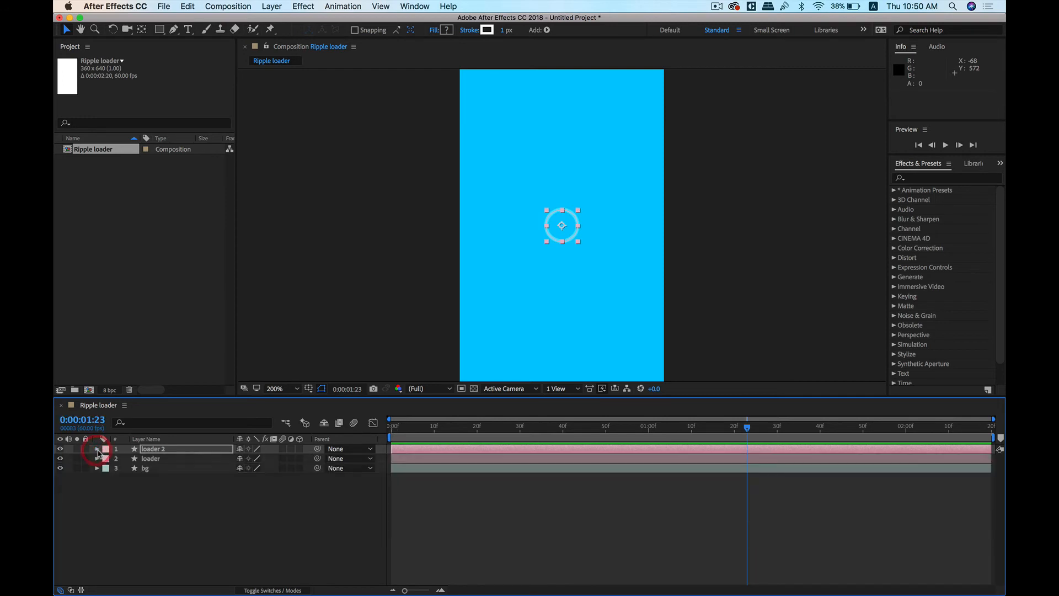
Duplicate loader 2 as loader 3 starting at 1:00, then switch to Sketch
key(cmd+d)
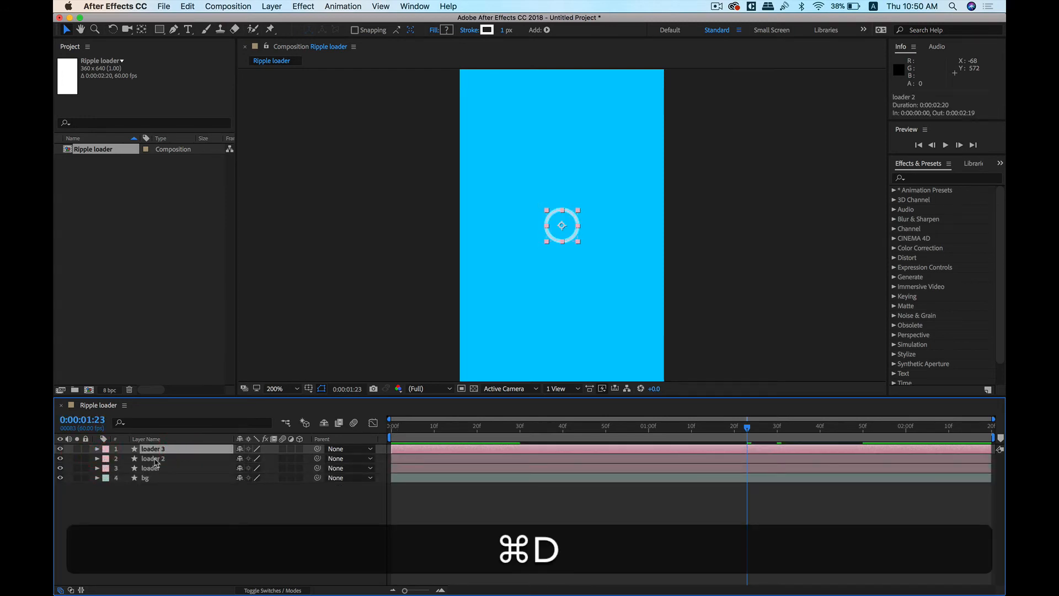
click(97, 450)
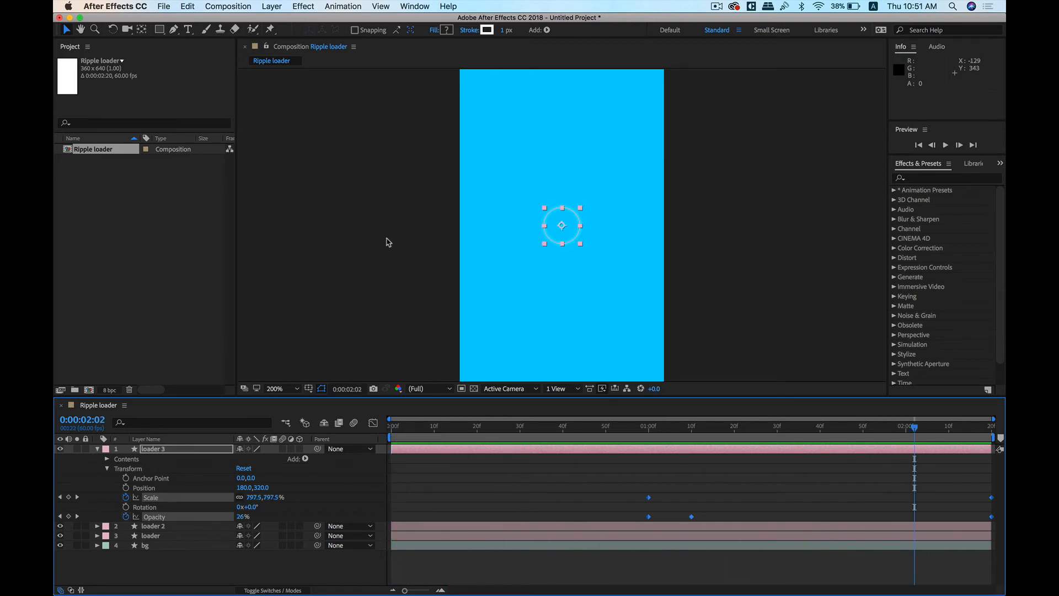
click(537, 579)
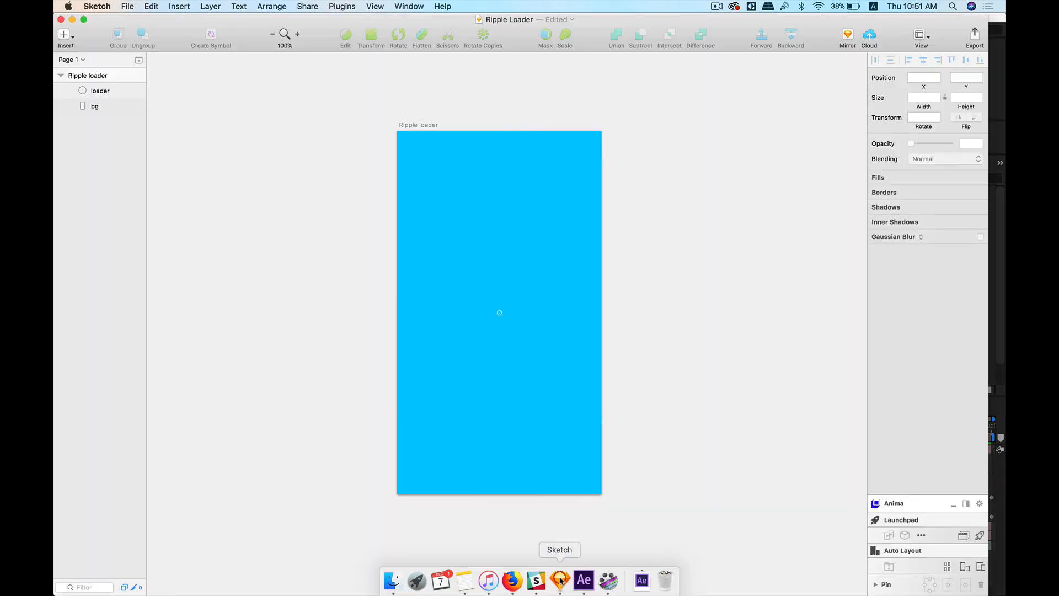
mouse_move(582, 579)
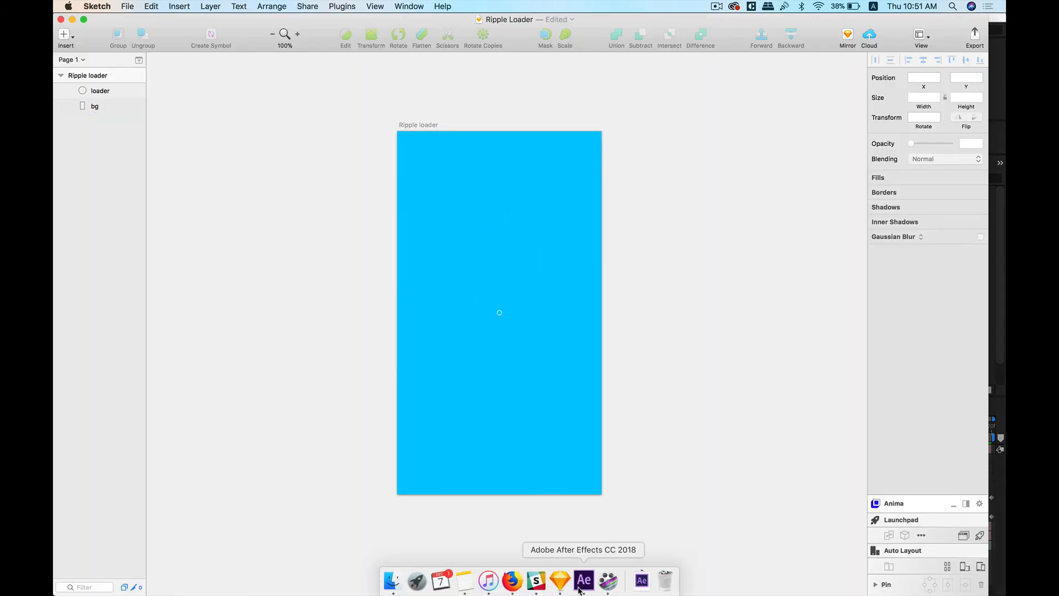
Return to After Effects and show the installed extensions list under Window
click(582, 580)
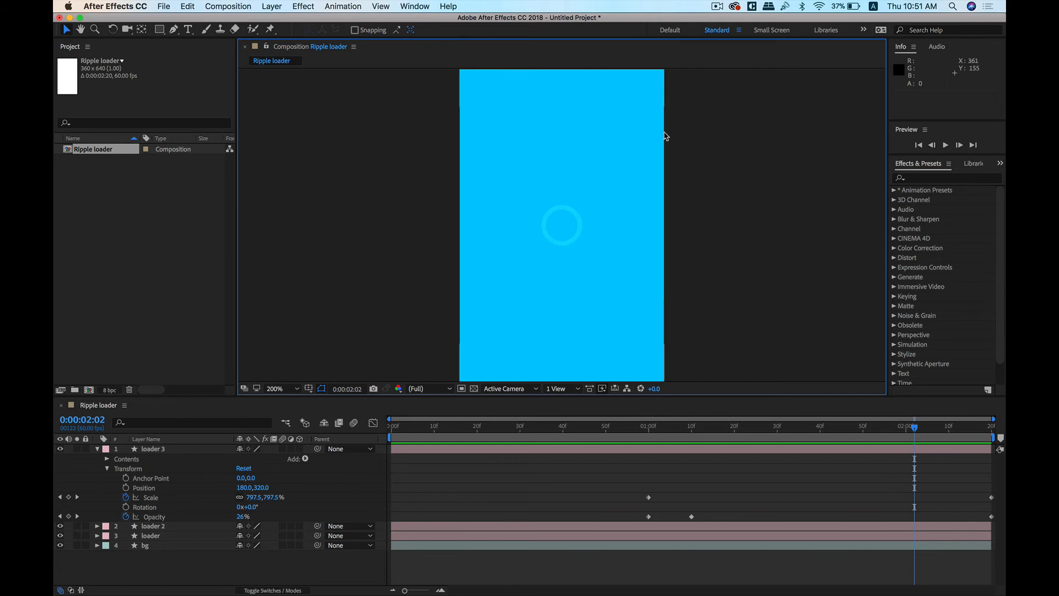
mouse_move(728, 258)
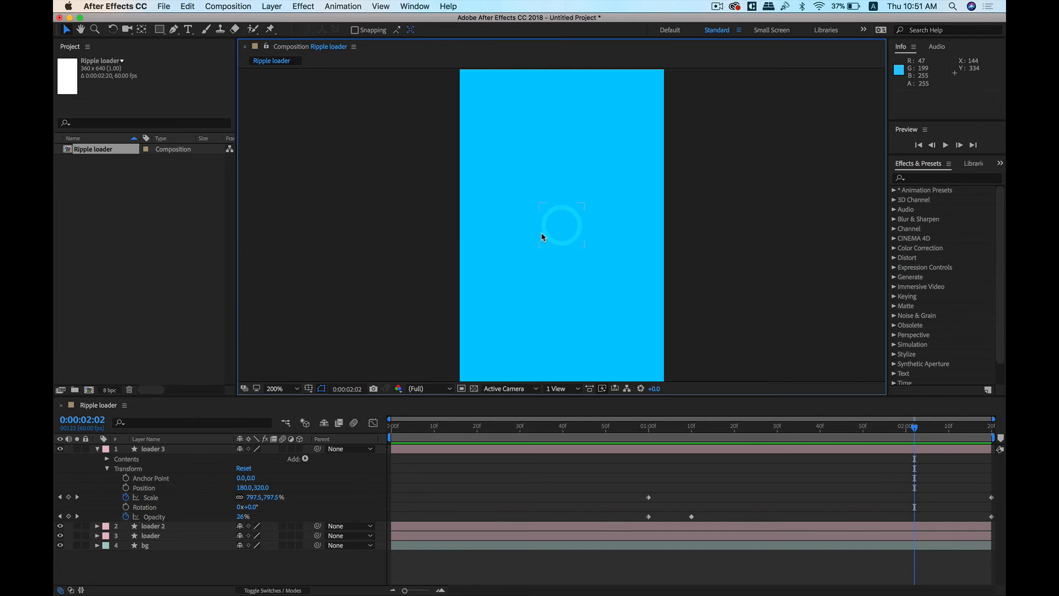
click(413, 7)
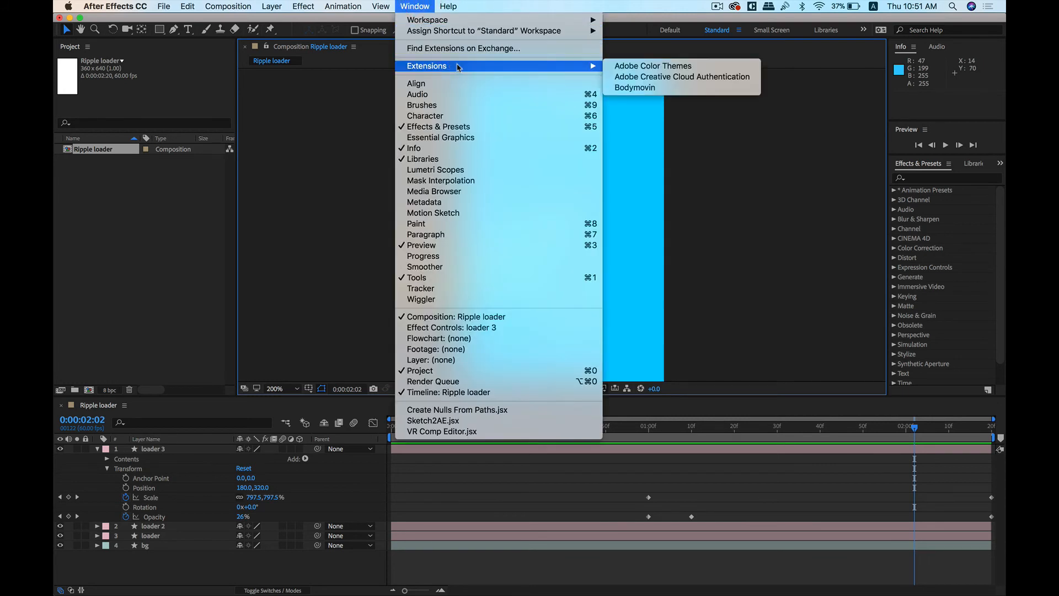
mouse_move(634, 88)
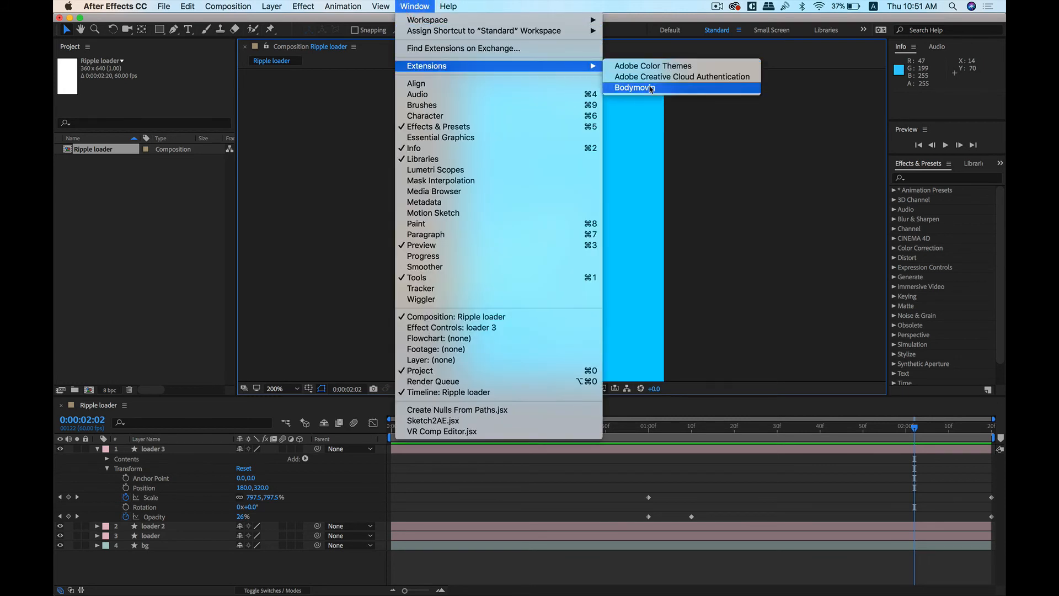
Launch Bodymovin, mark Ripple loader for export and show its export settings
click(634, 87)
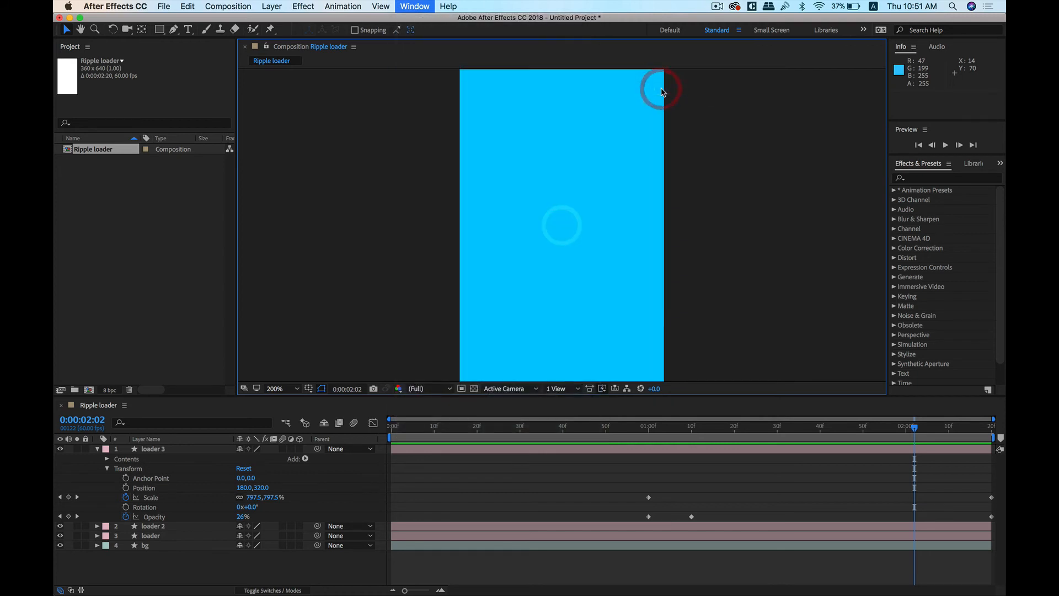
click(414, 6)
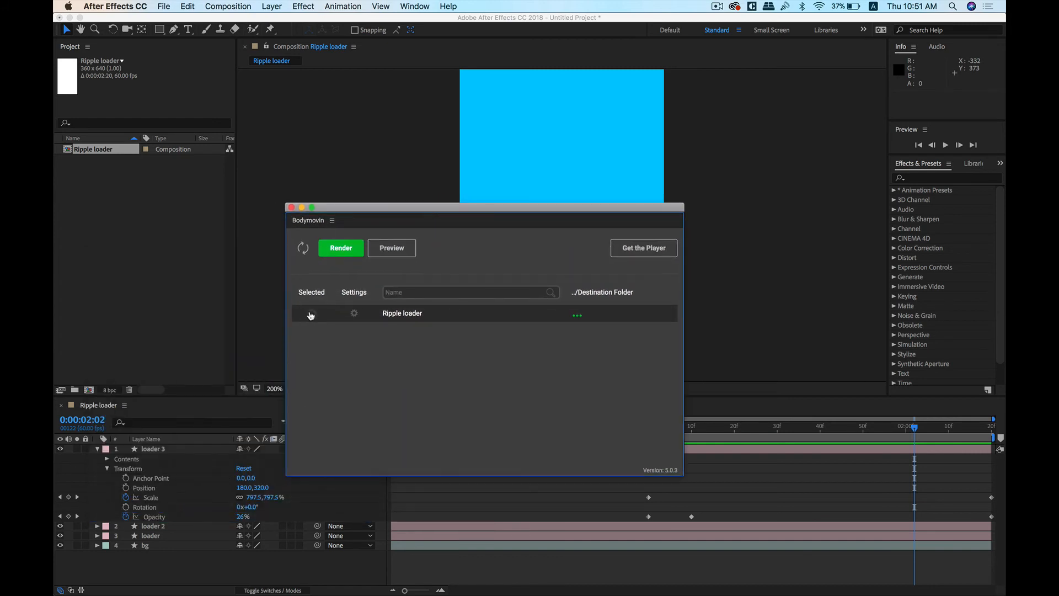
click(311, 313)
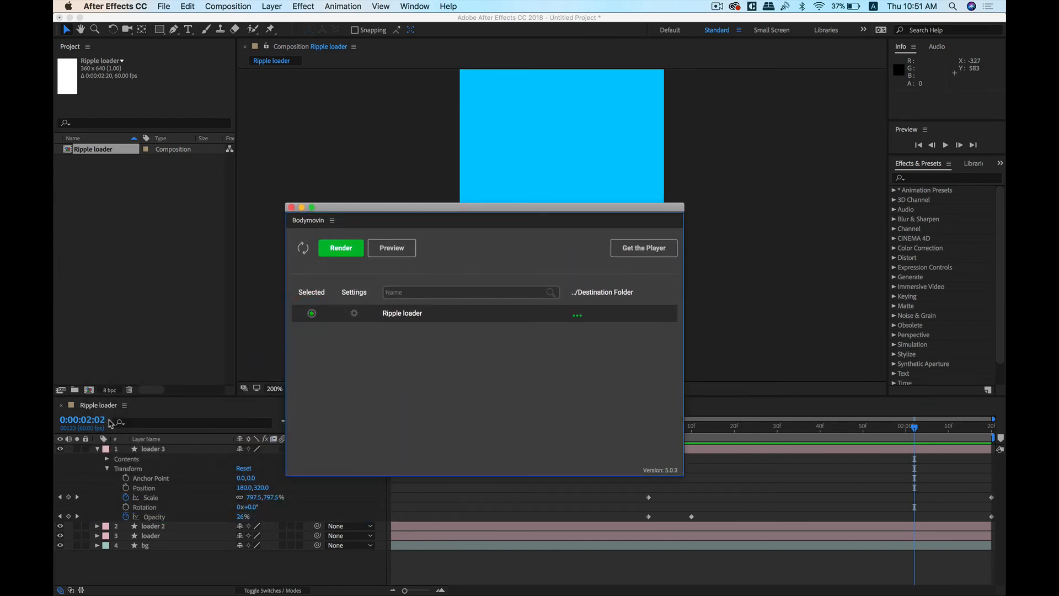
mouse_move(354, 312)
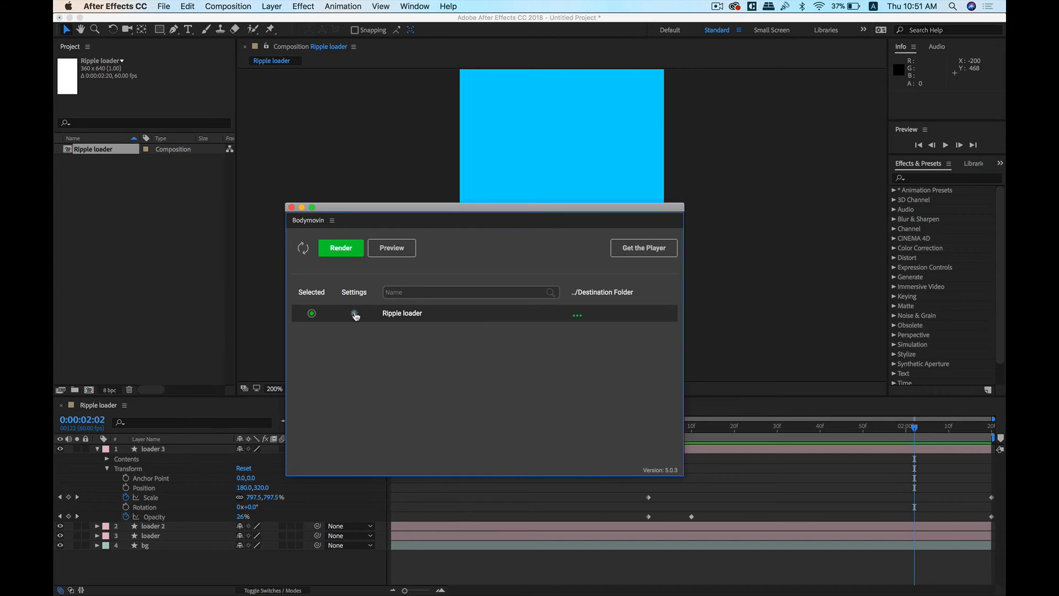
click(354, 313)
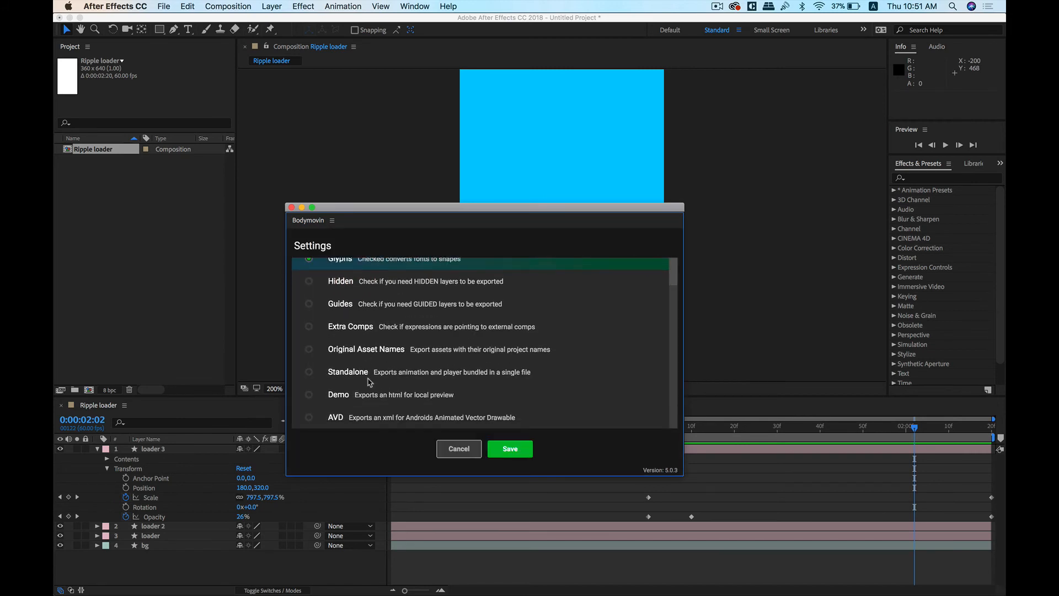
Enable the Demo html option, save the settings and browse to the Lottie folder
click(309, 395)
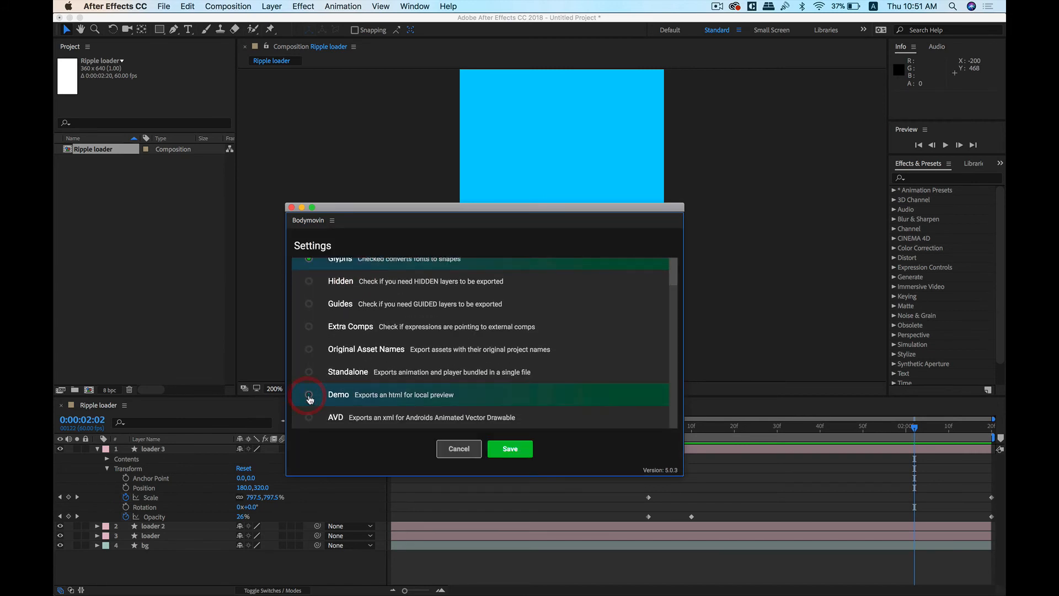
click(309, 395)
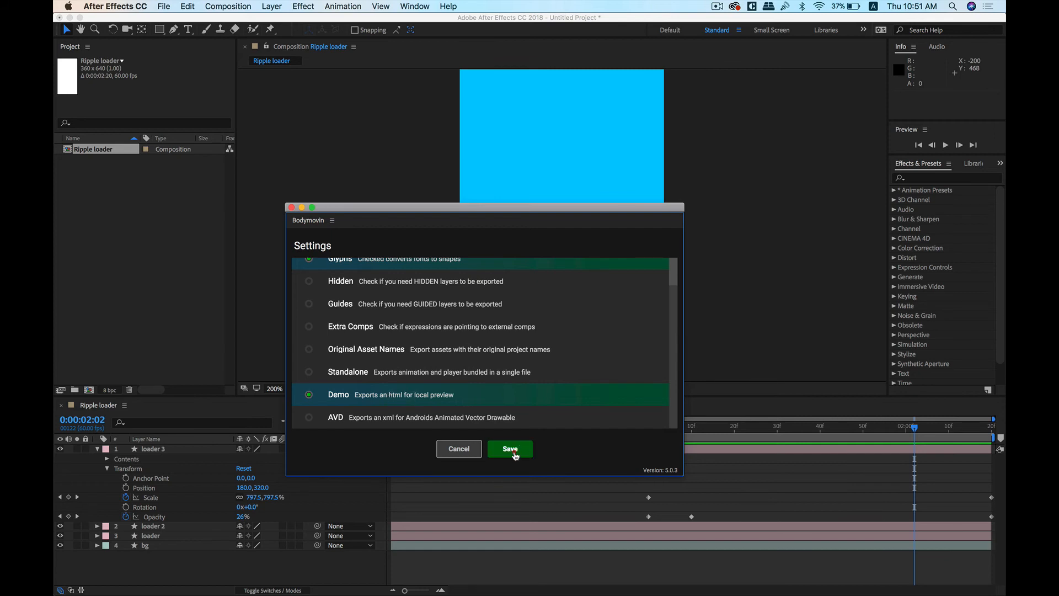
click(510, 449)
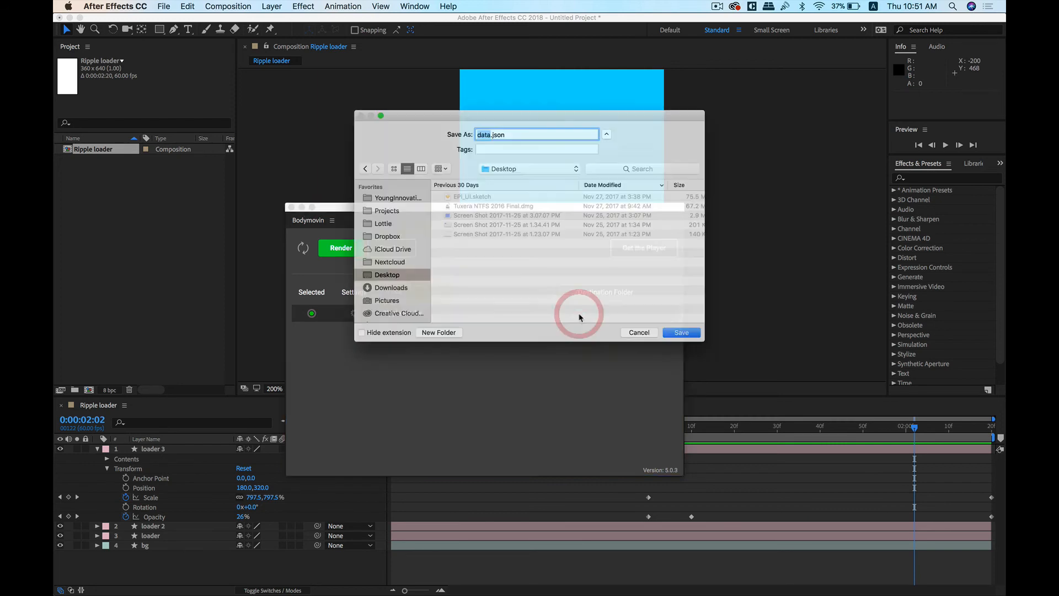
click(387, 223)
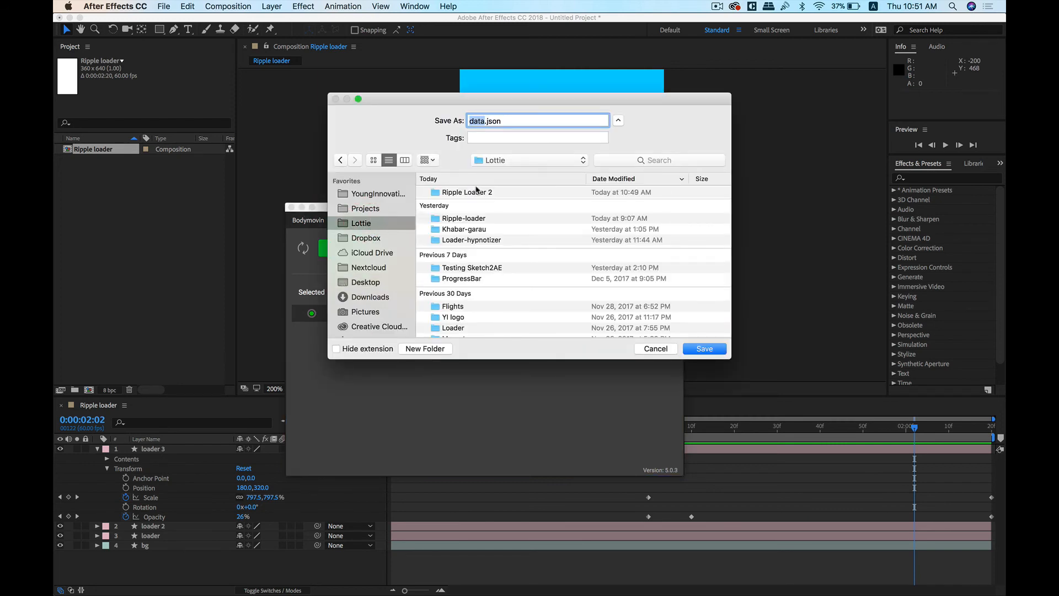
Save the export as data.json in Ripple Loader 2, replacing the existing file
double_click(467, 192)
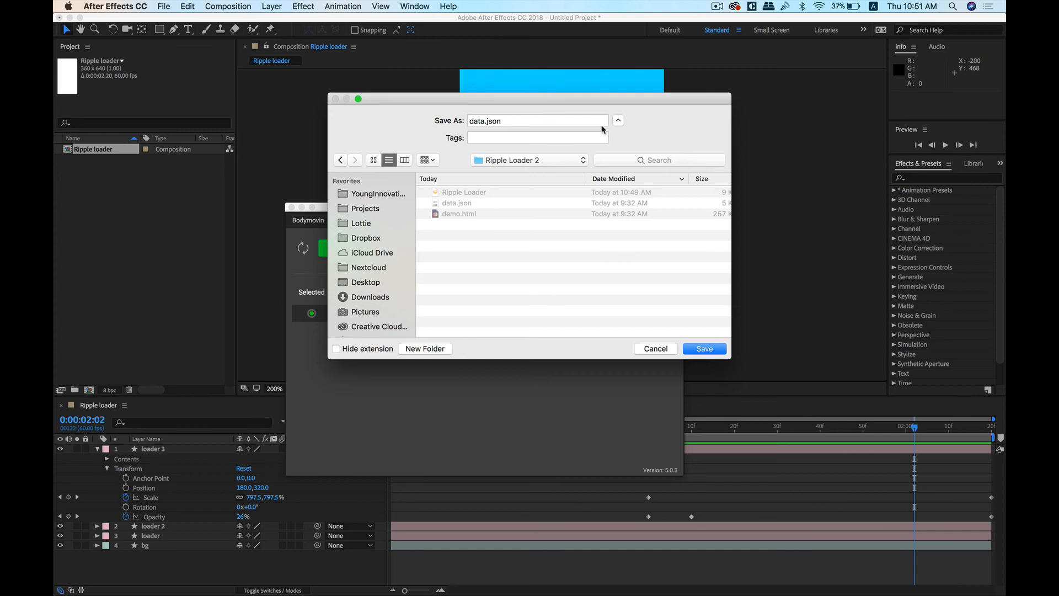
mouse_move(543, 249)
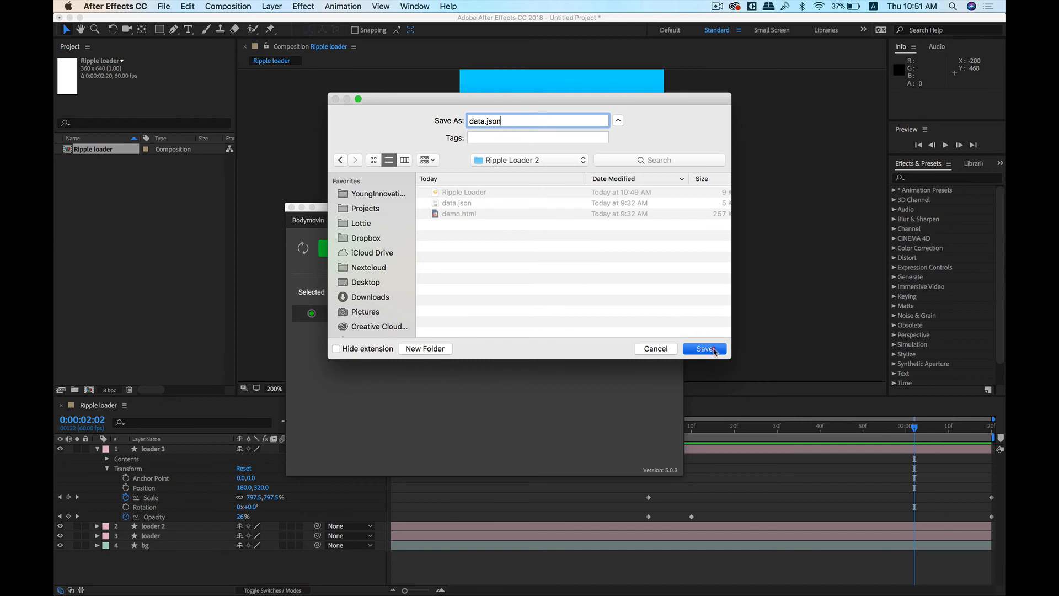
click(703, 349)
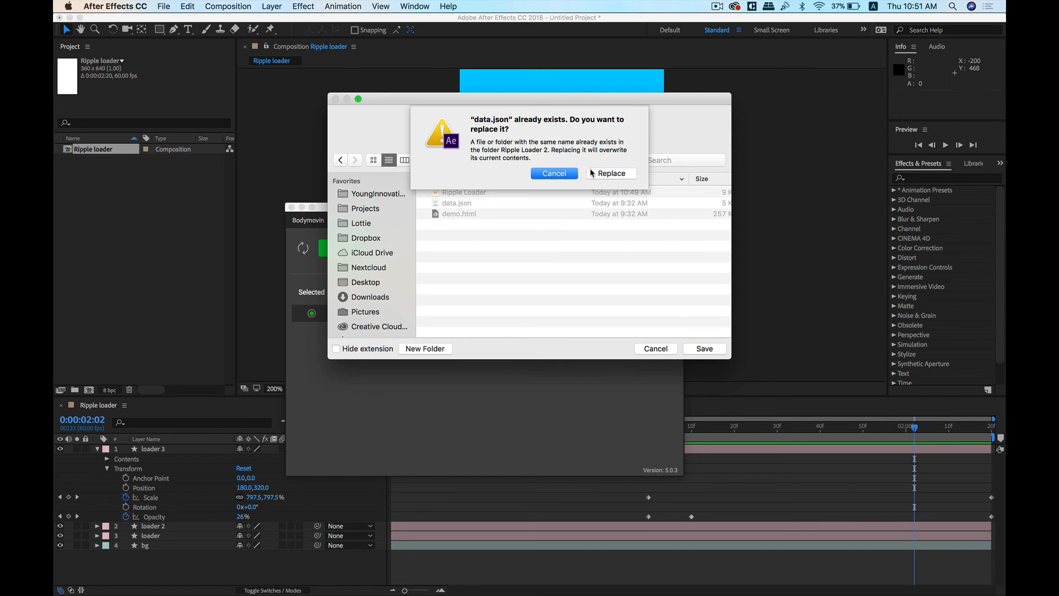
click(609, 174)
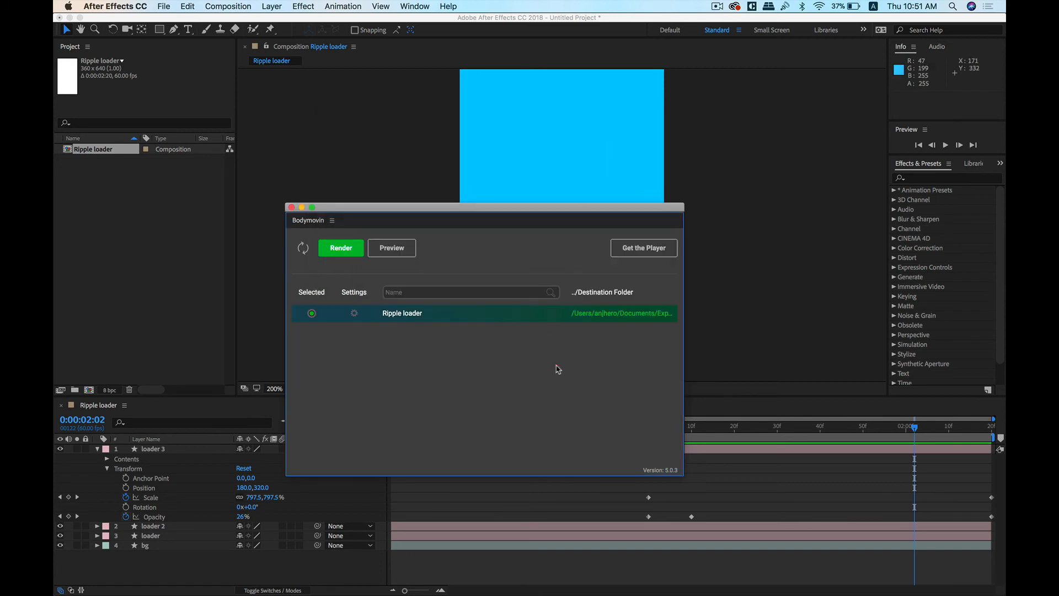
Render the Ripple loader export in Bodymovin and reveal its output folder
click(341, 248)
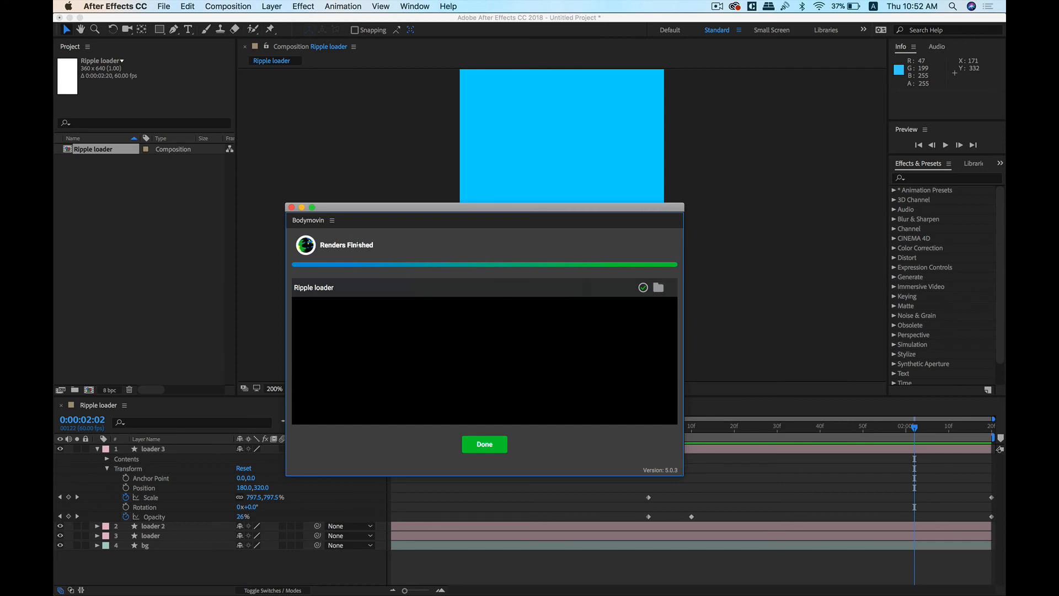
mouse_move(659, 287)
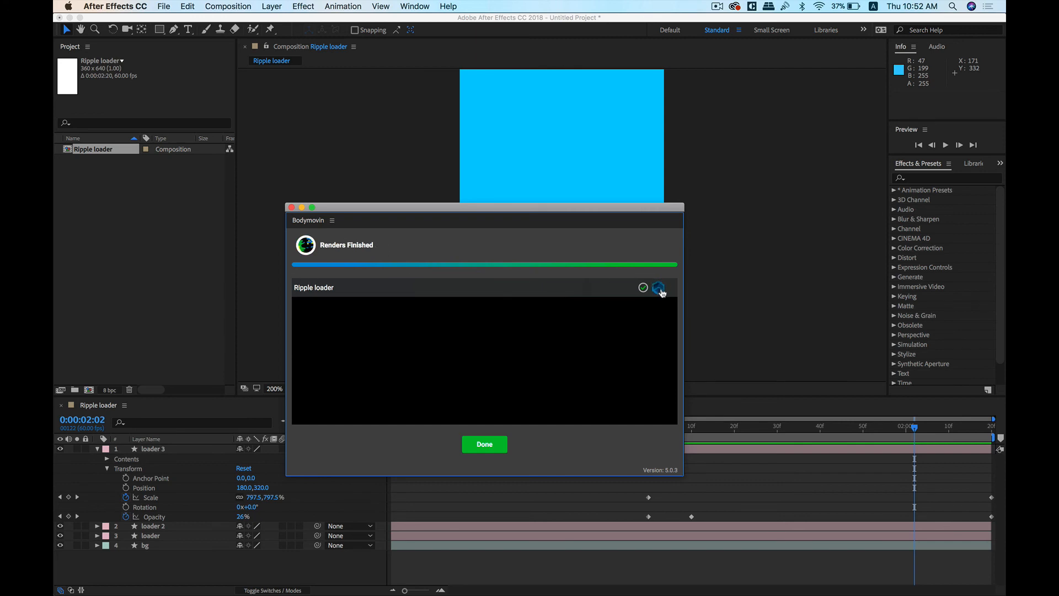
click(660, 287)
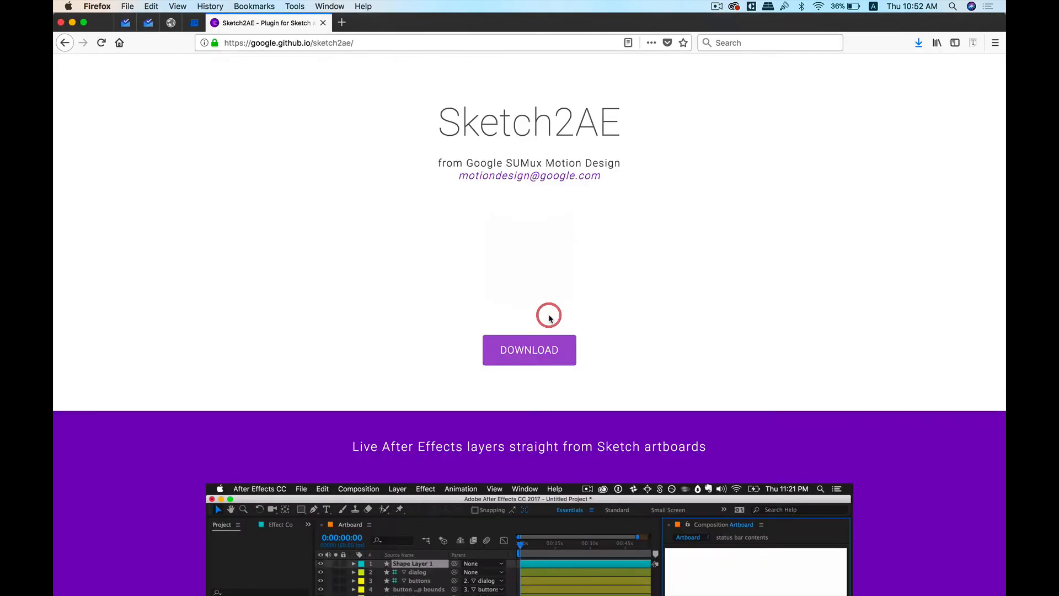
Load demo.html in a new tab and check the ripple SVG with Inspect Element
click(341, 22)
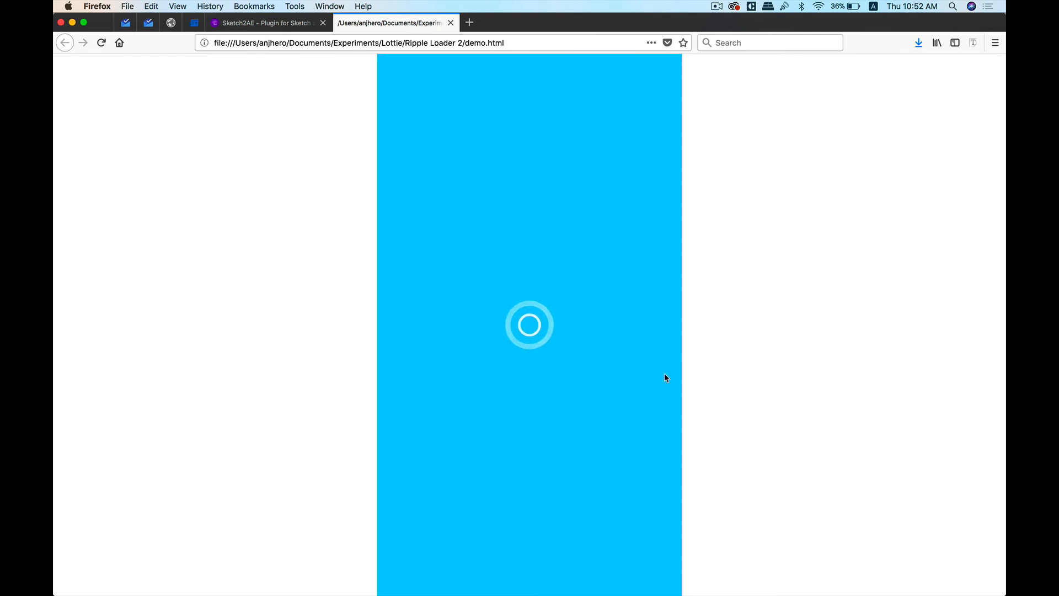
right_click(665, 379)
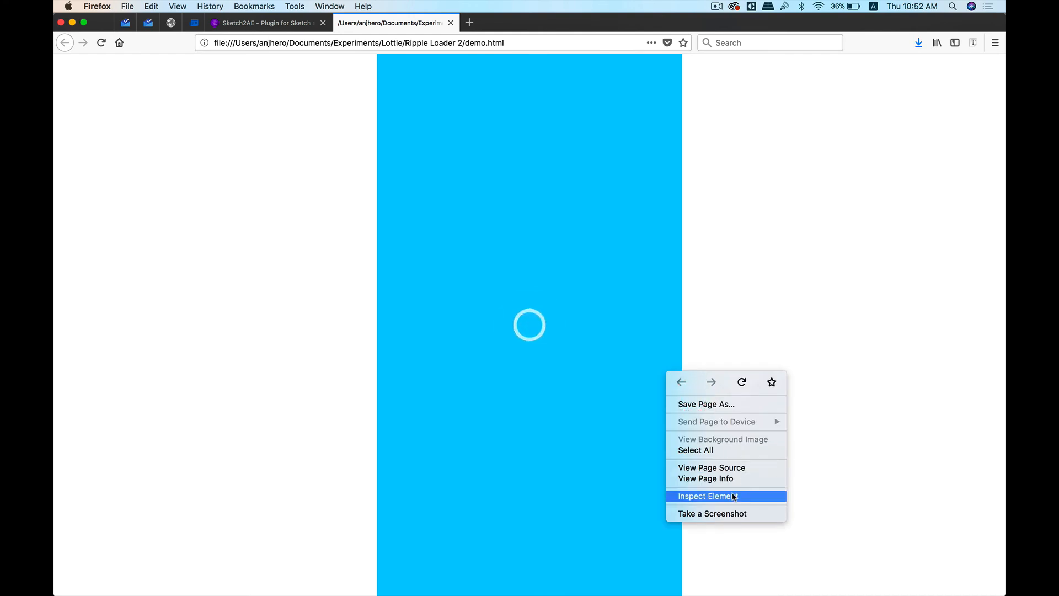
click(706, 495)
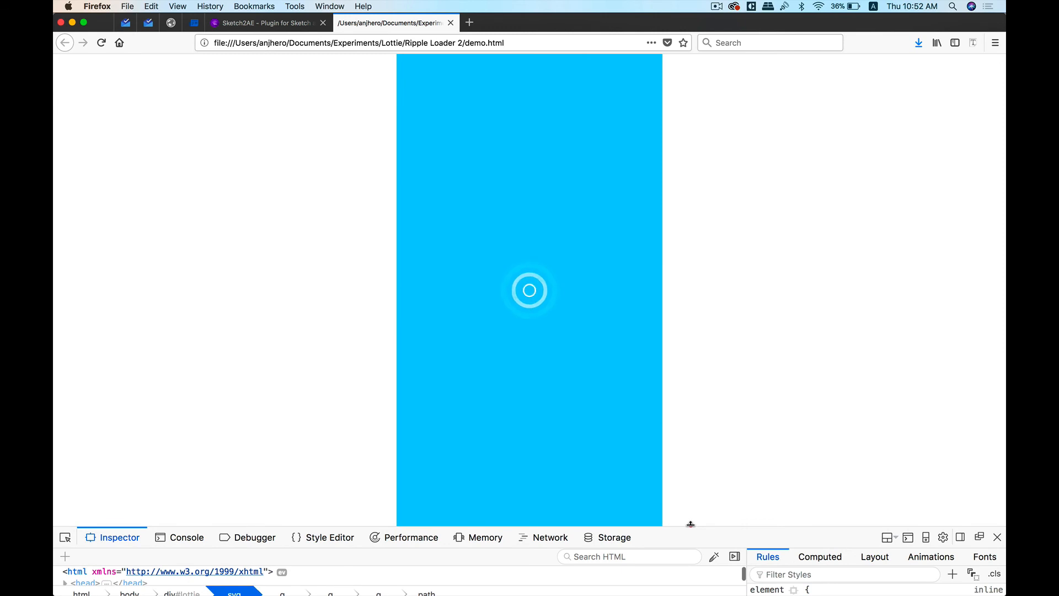
click(998, 537)
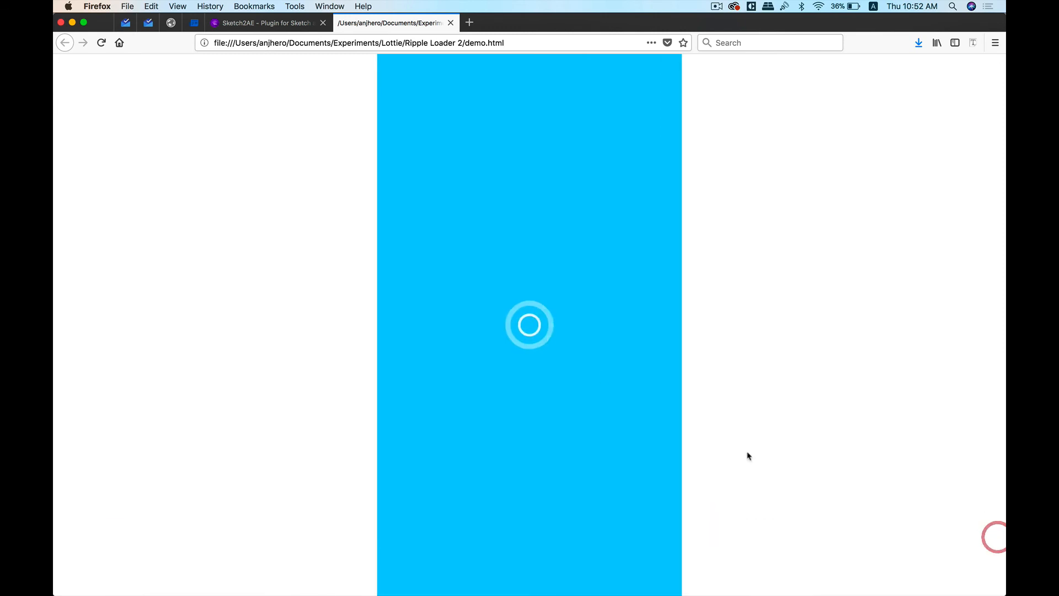
Review the Sketch2AE page's Supported Features tables, ending back at the heading
click(263, 22)
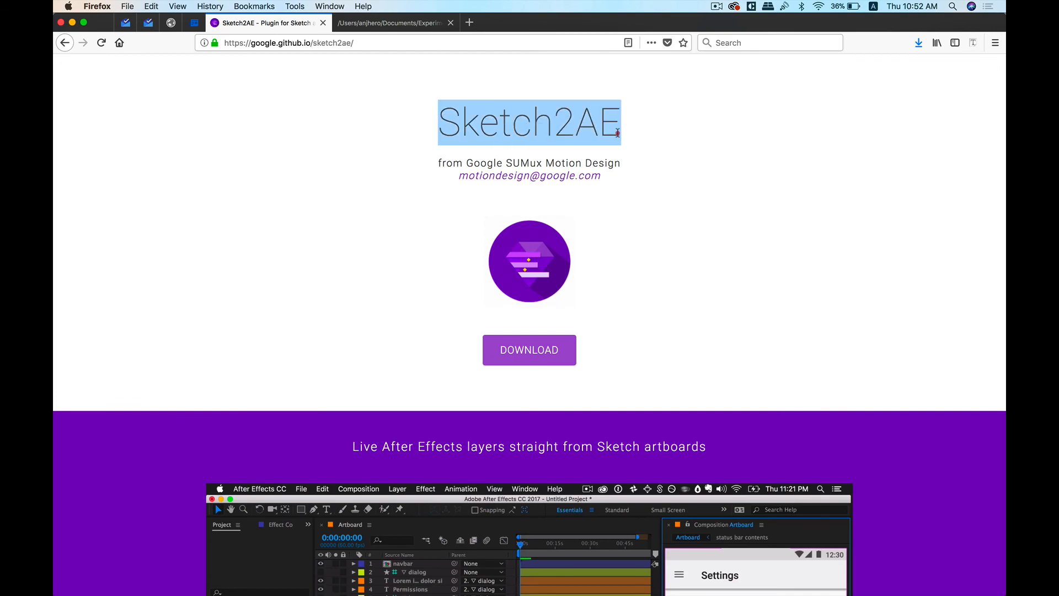
scroll(down, 3)
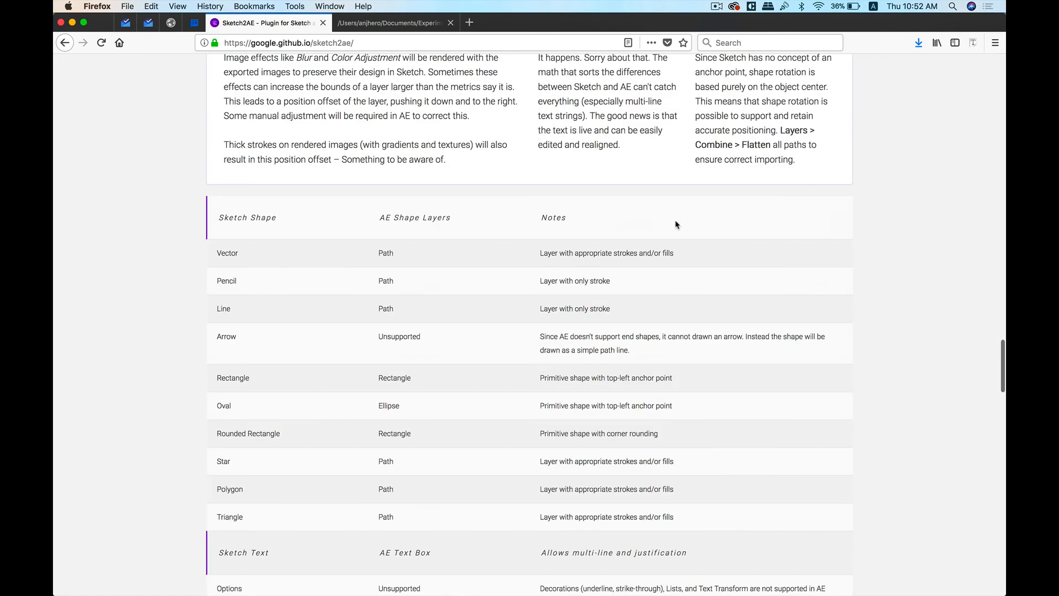
scroll(up, 3)
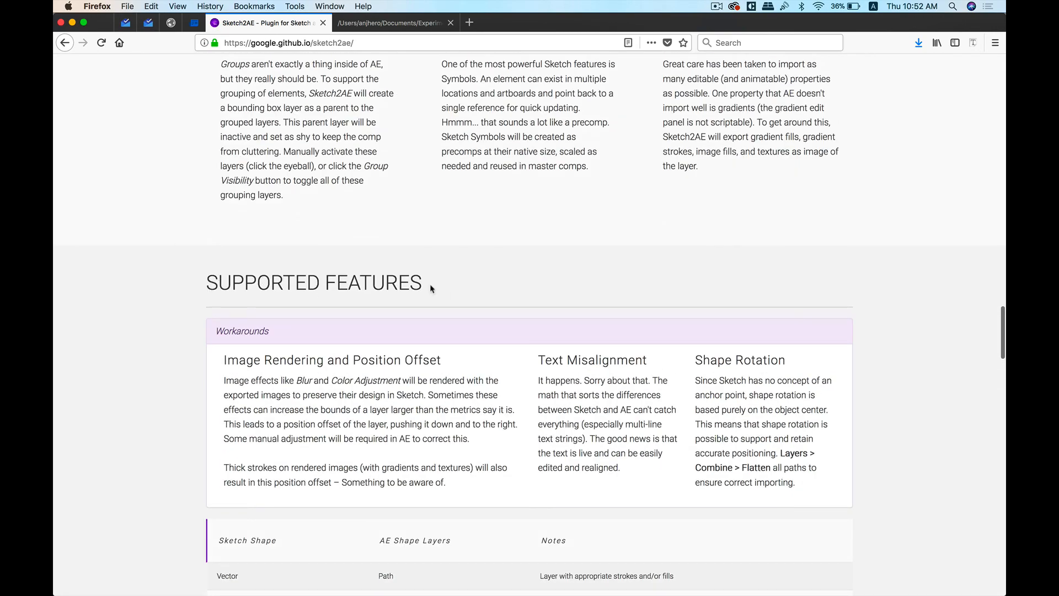
scroll(down, 3)
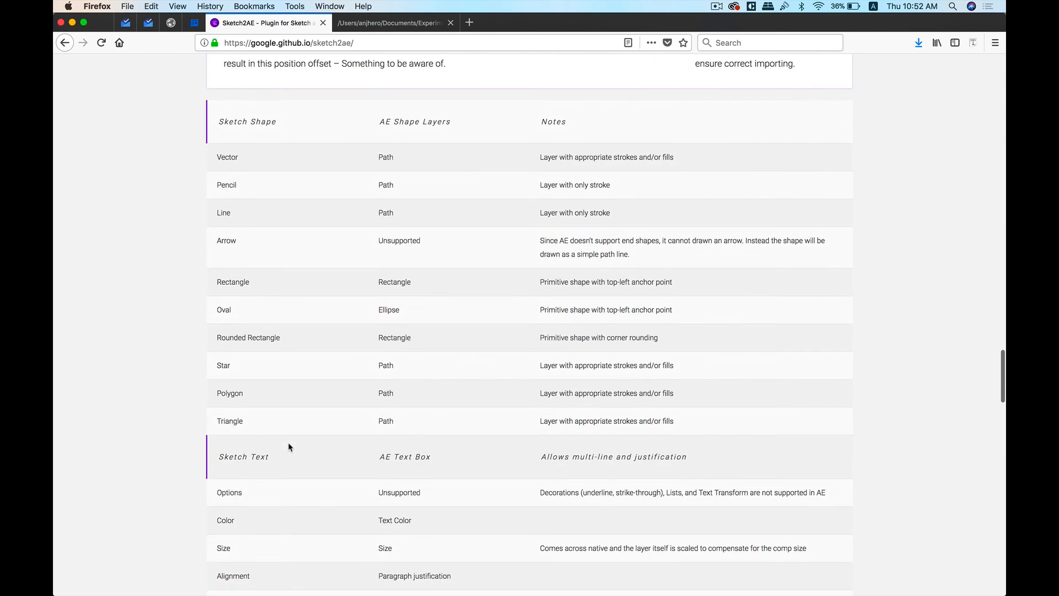
mouse_move(227, 157)
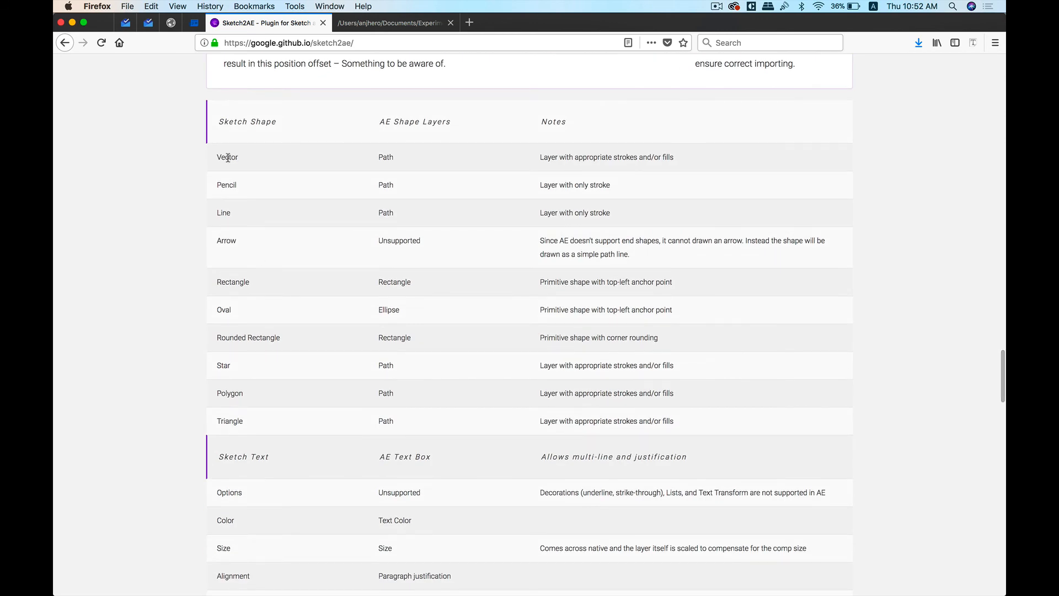
mouse_move(383, 154)
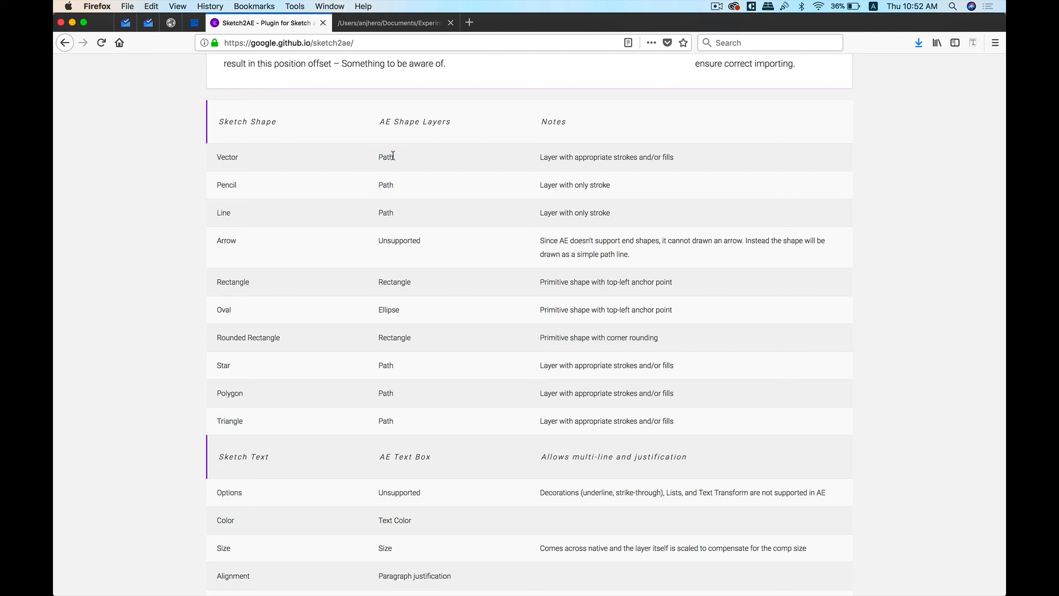
mouse_move(420, 224)
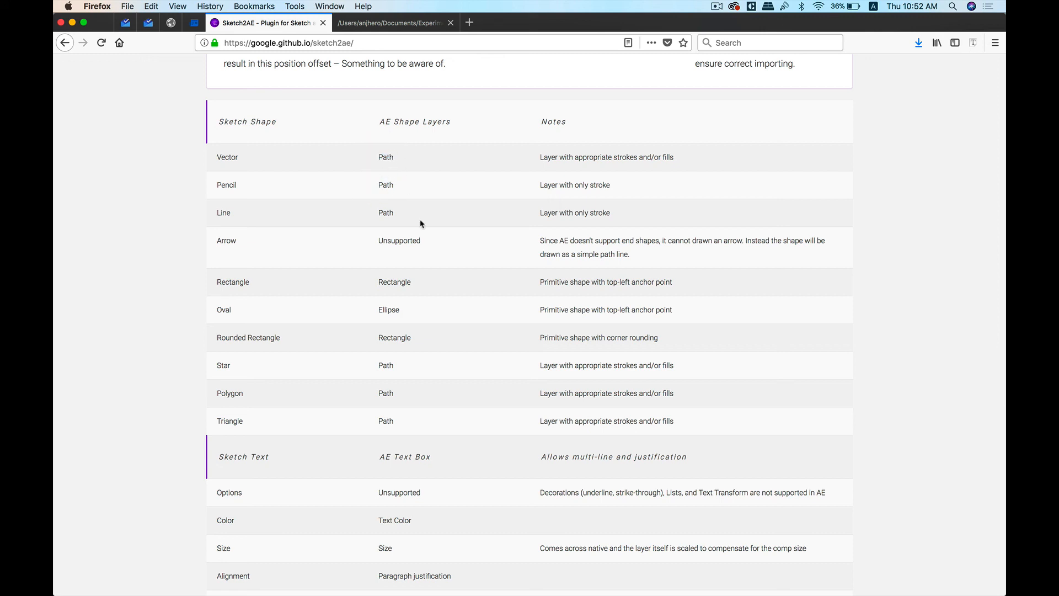
scroll(down, 3)
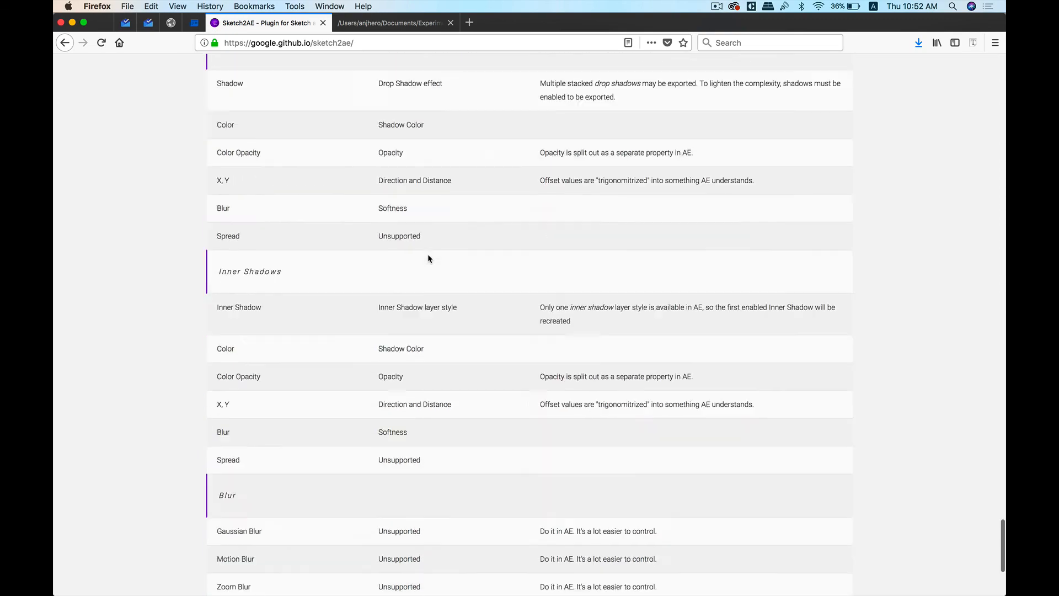
scroll(up, 3)
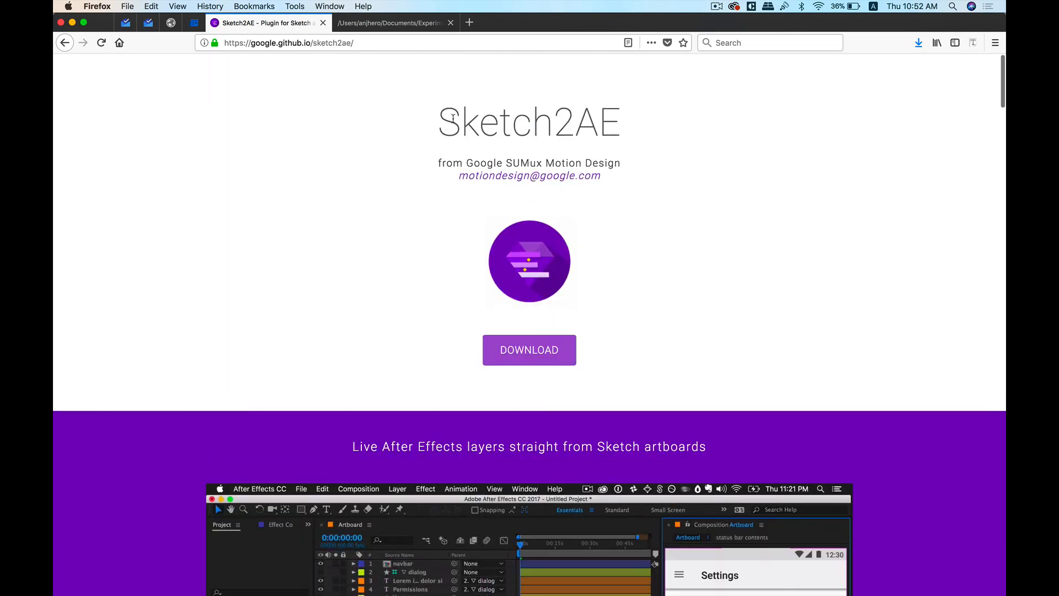
double_click(529, 122)
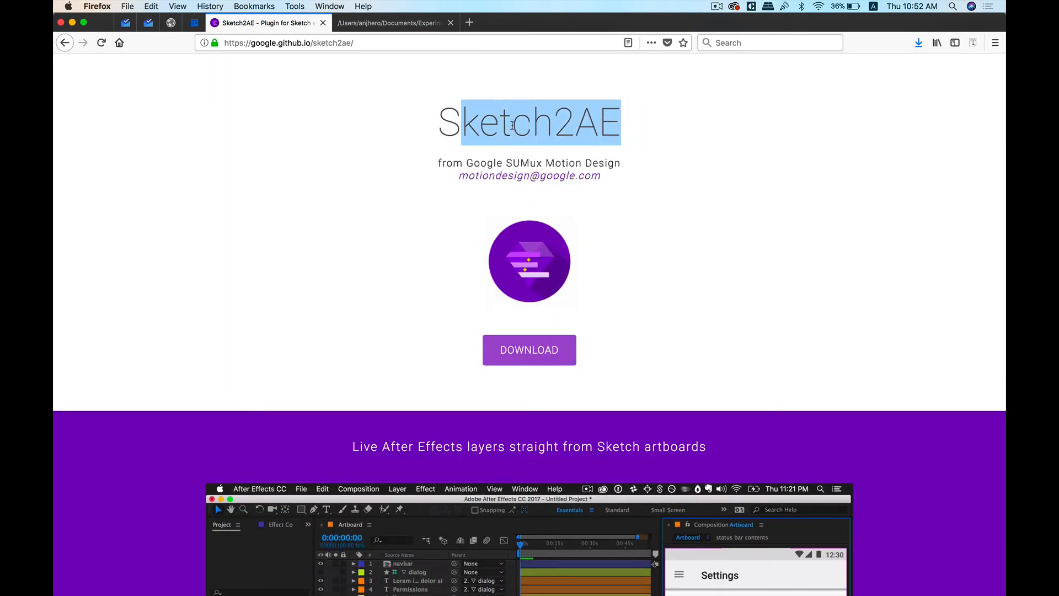